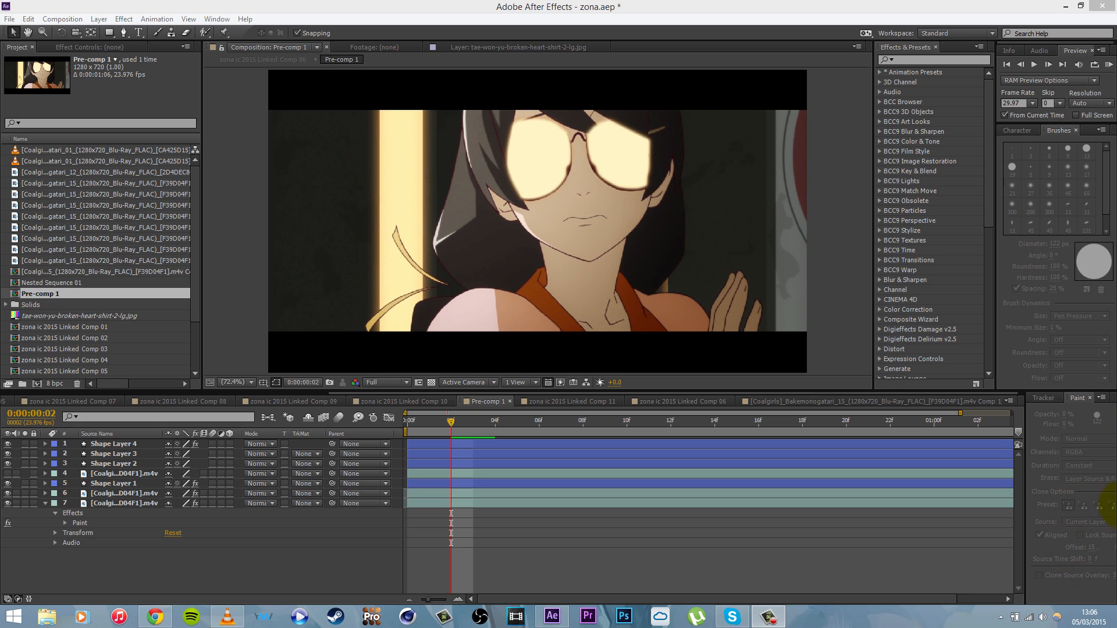
pyautogui.moveTo(976, 423)
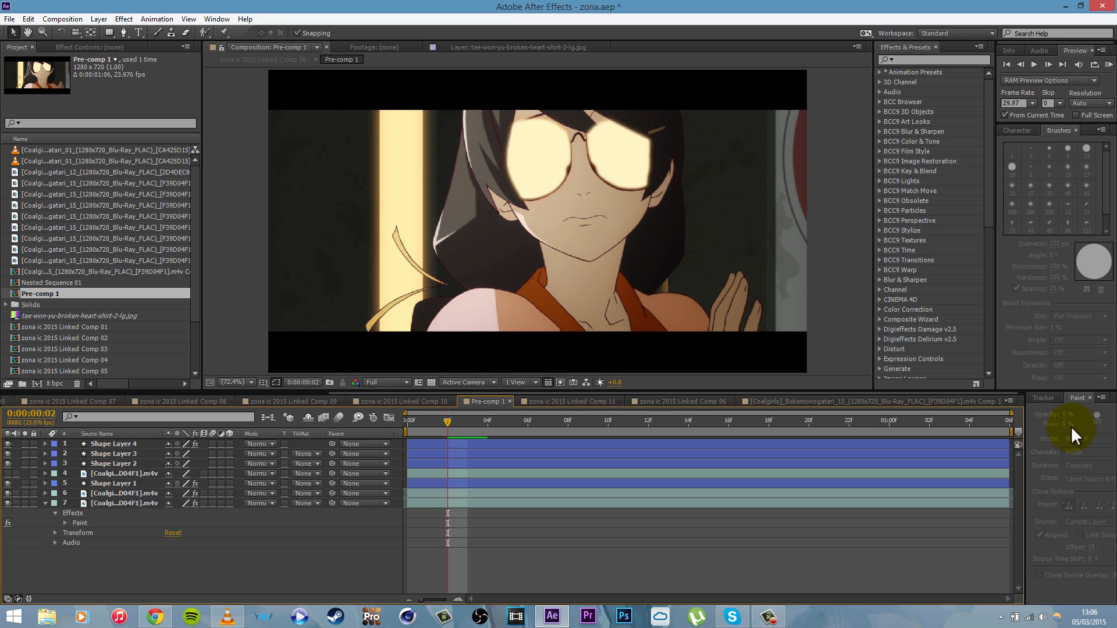
pyautogui.moveTo(529, 255)
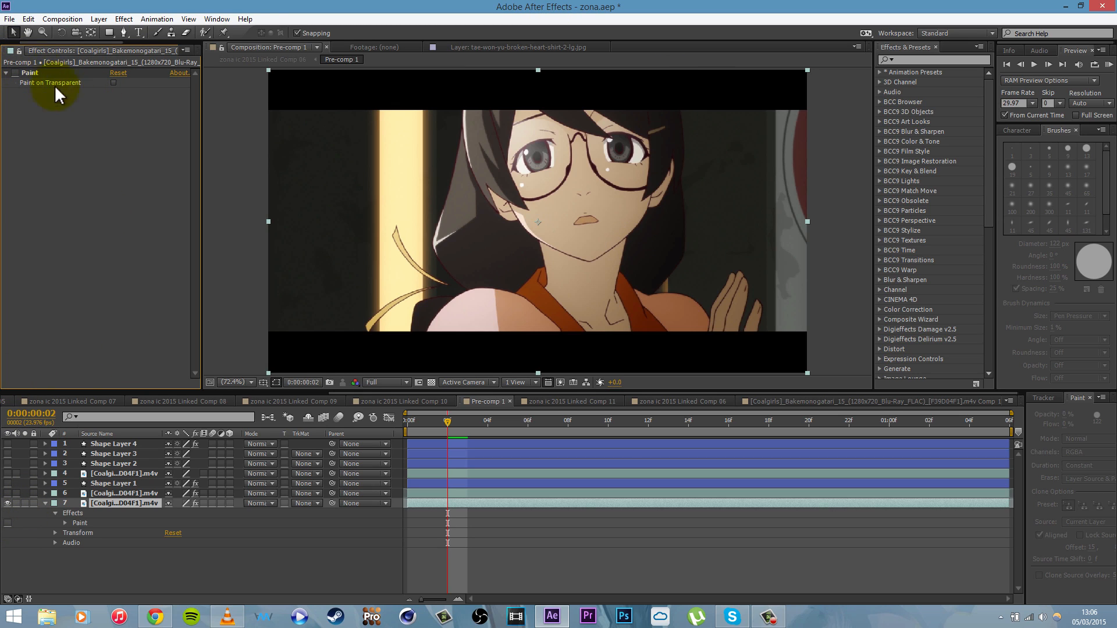
pyautogui.moveTo(159, 39)
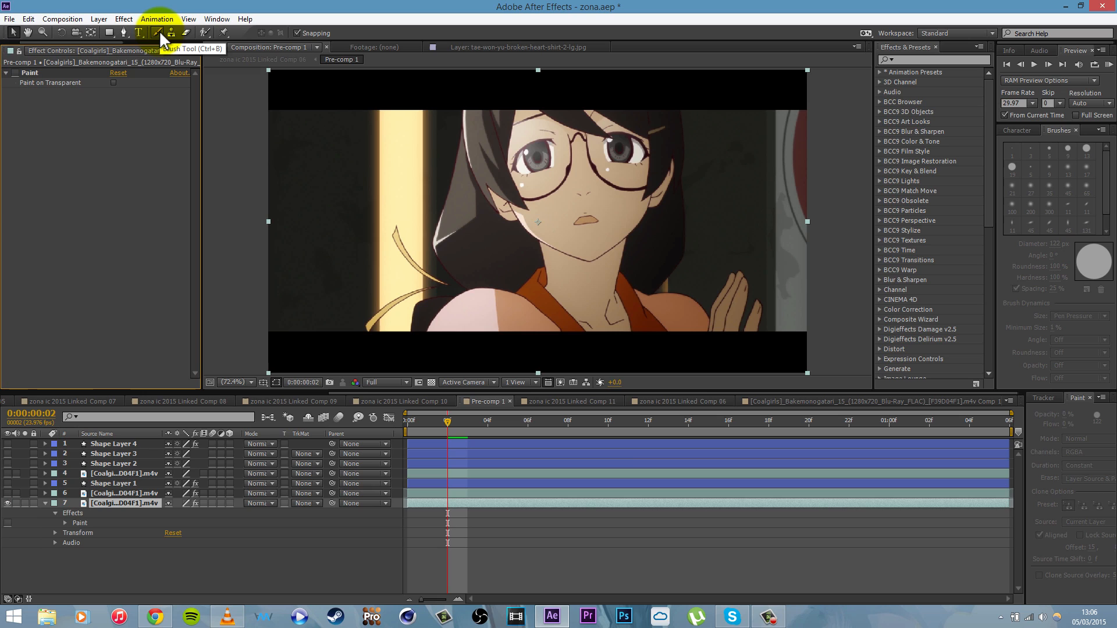
# Paint skin-coloured brush strokes over the character's mouth in the Layer panel
pyautogui.click(548, 218)
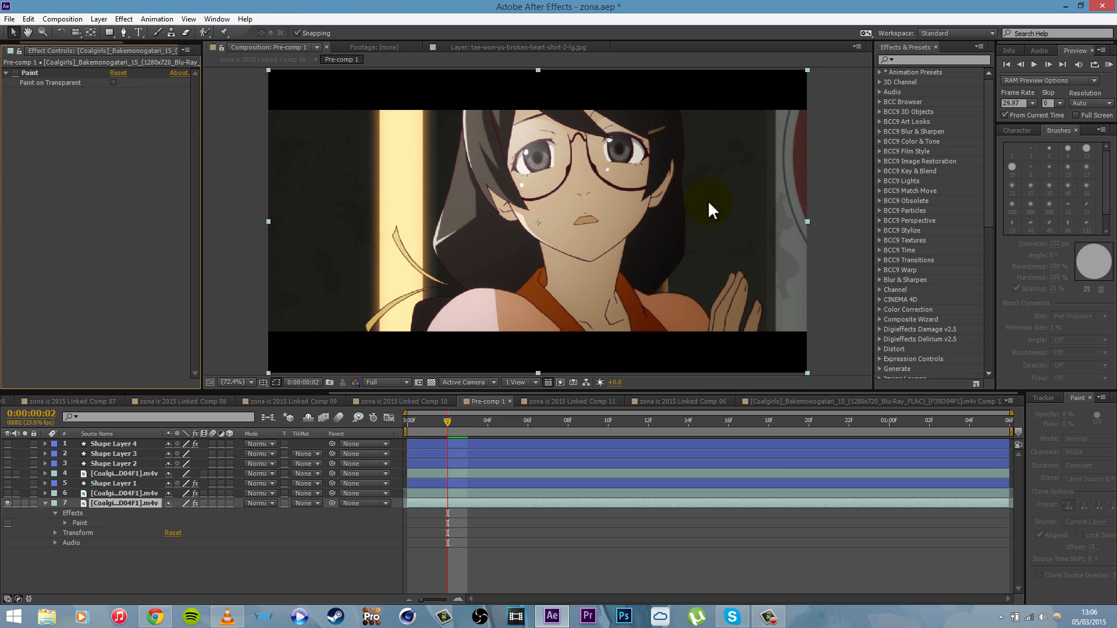
pyautogui.moveTo(882, 128)
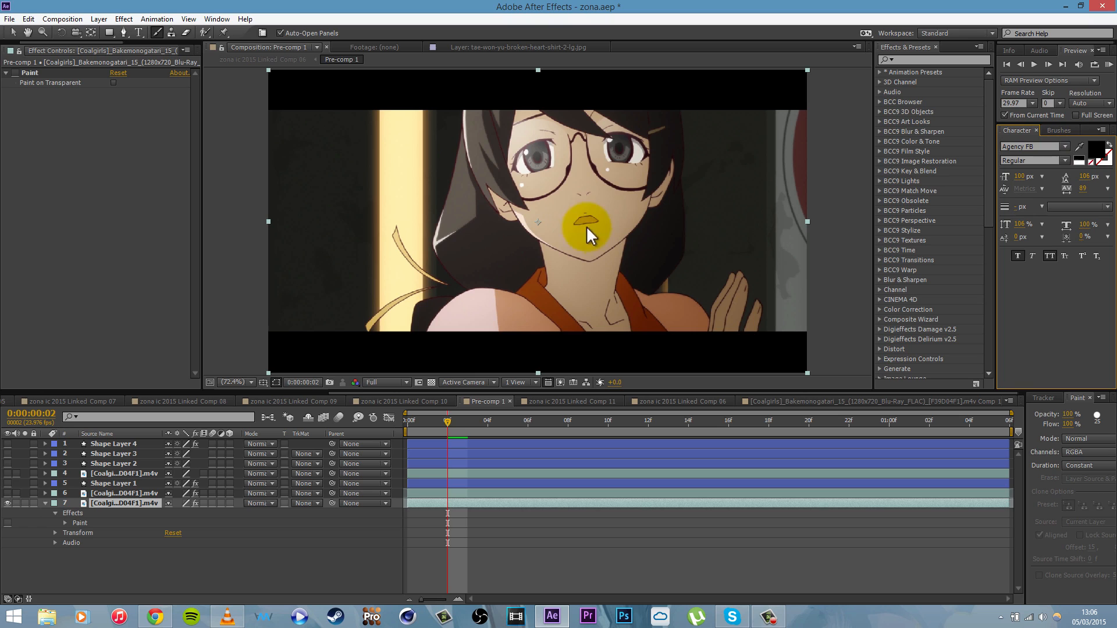
pyautogui.moveTo(587, 231); pyautogui.dragTo(608, 245)
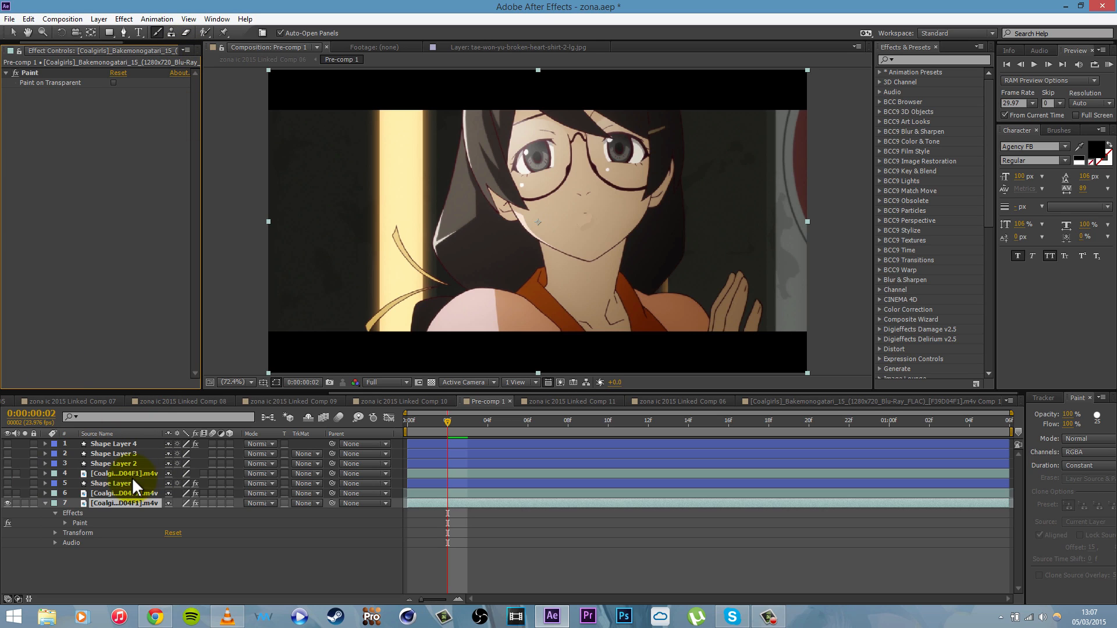
# Mask the mouth area on the footage layer and soften it with Camera Lens Blur, radius 28
pyautogui.click(124, 493)
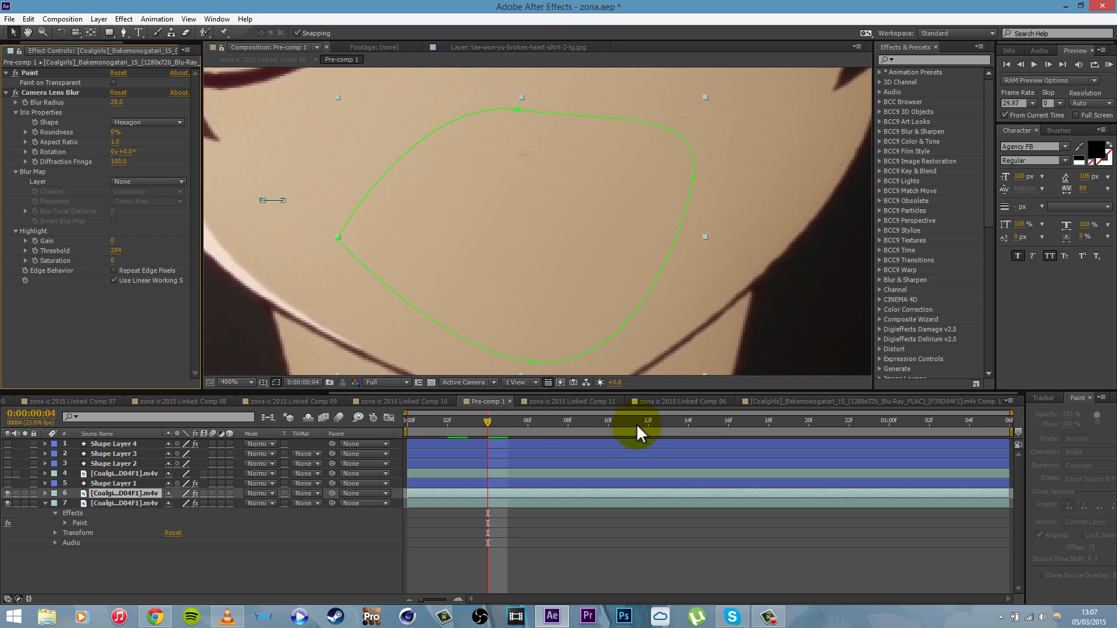
pyautogui.click(233, 381)
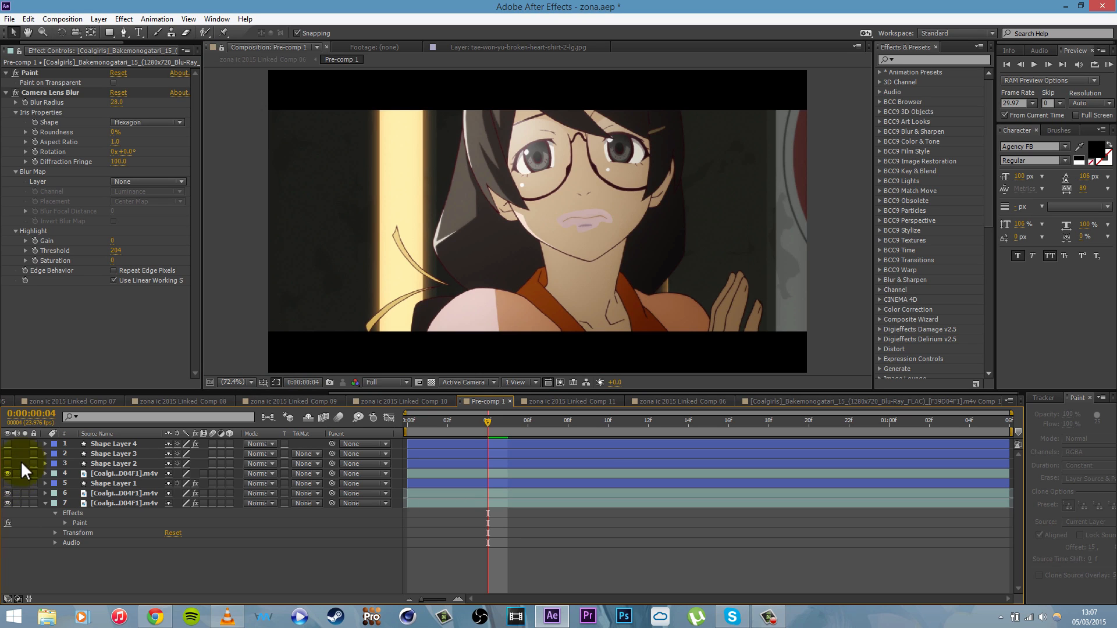
pyautogui.click(600, 219)
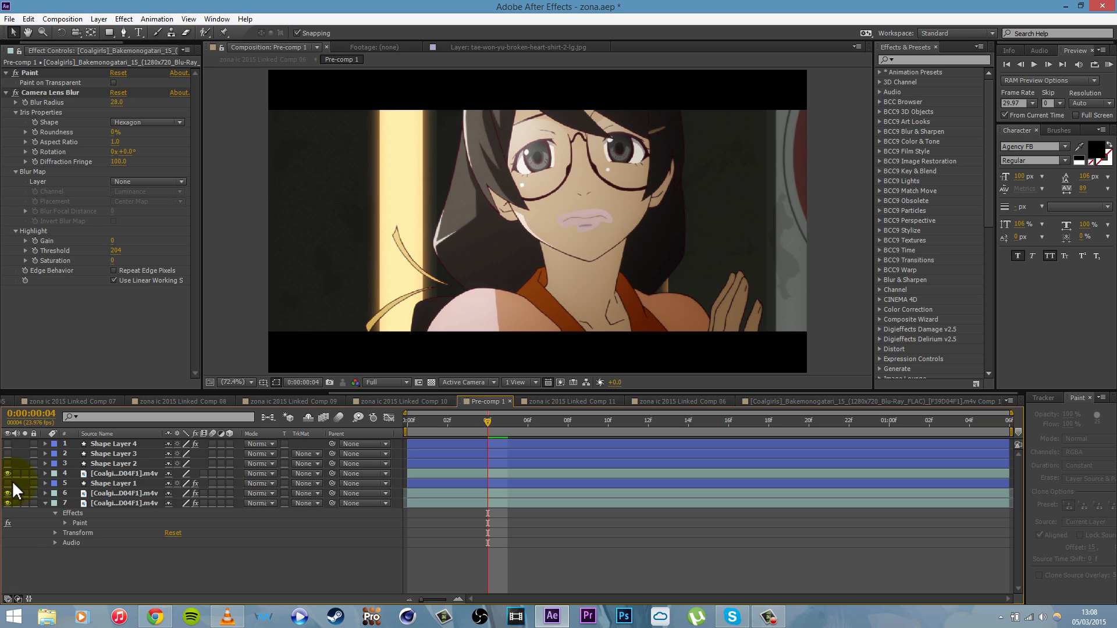
pyautogui.moveTo(11, 471)
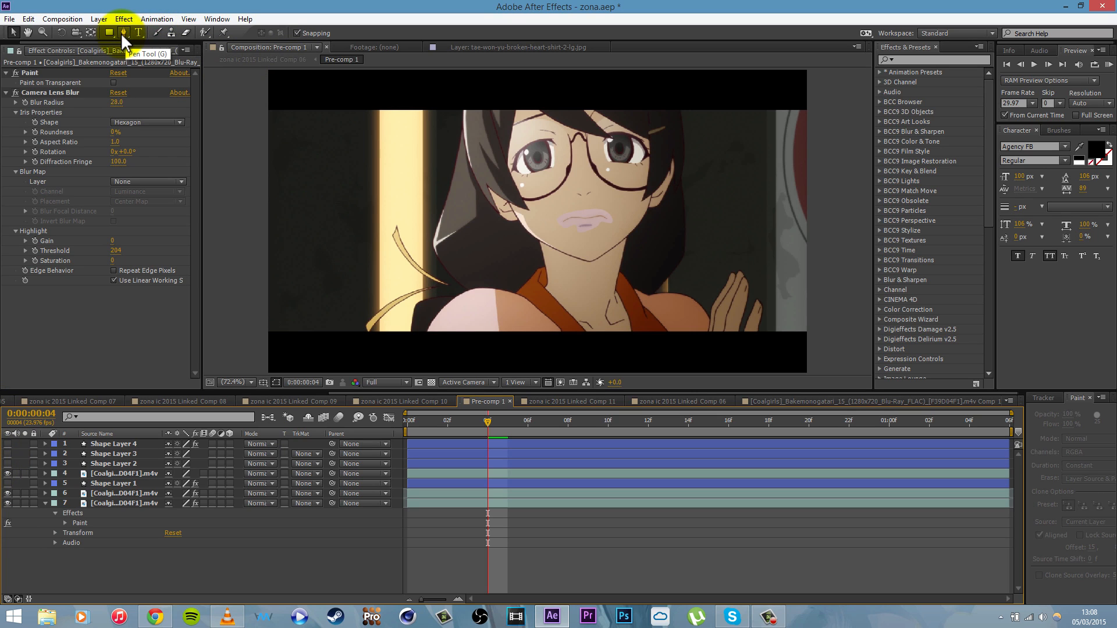
# Draw a thin downturned mouth path with the Pen tool, creating Shape Layer 5
pyautogui.click(123, 33)
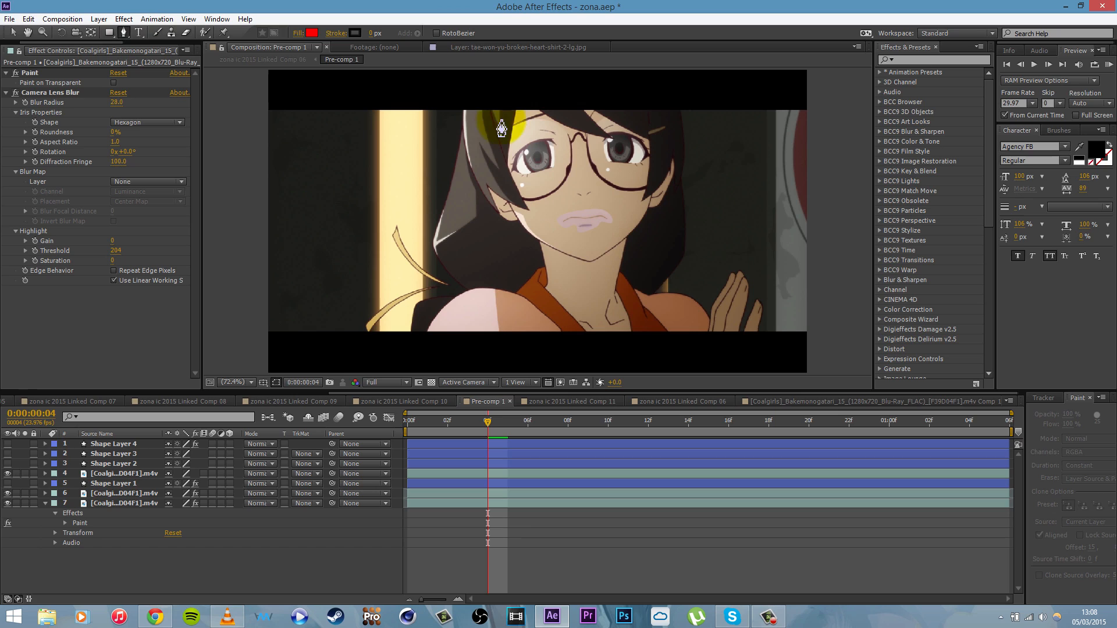
pyautogui.moveTo(500, 128); pyautogui.dragTo(559, 224)
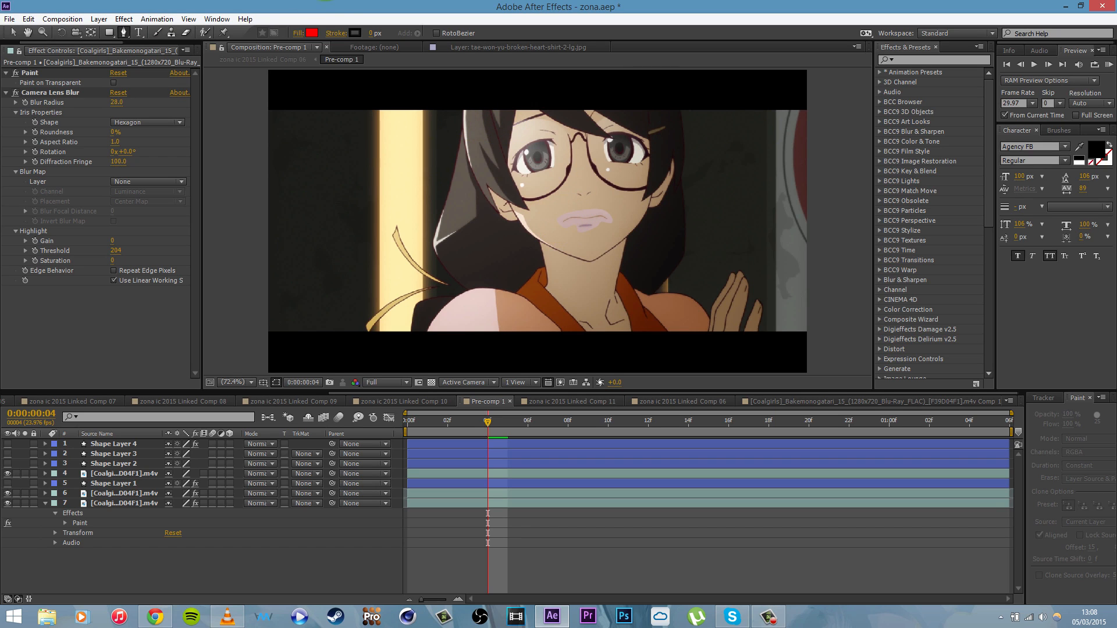
pyautogui.moveTo(398, 105)
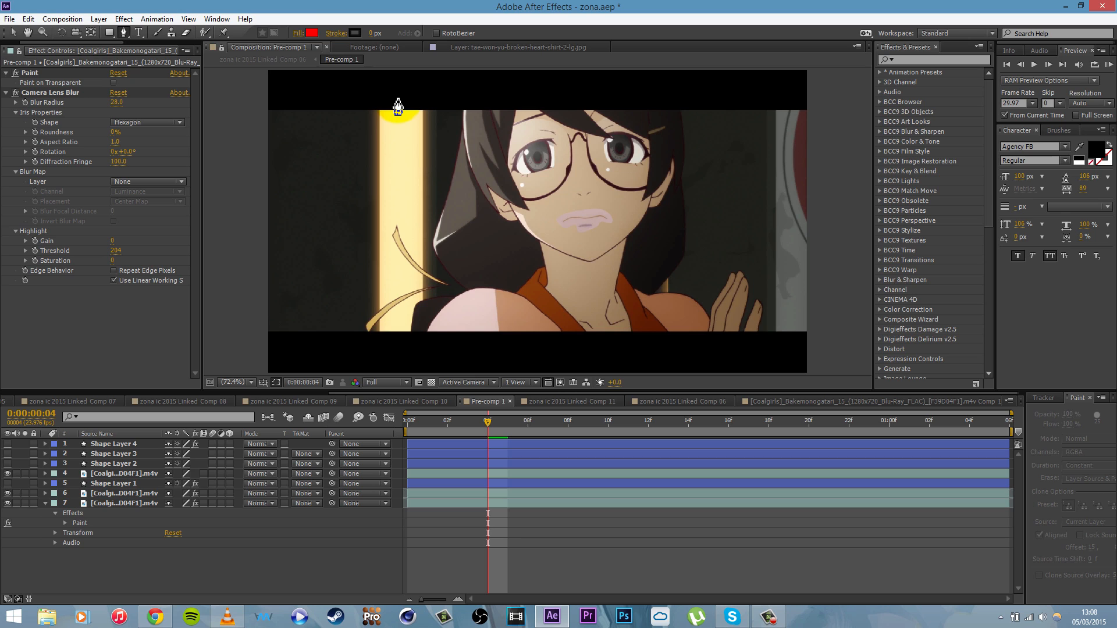
pyautogui.moveTo(732, 151)
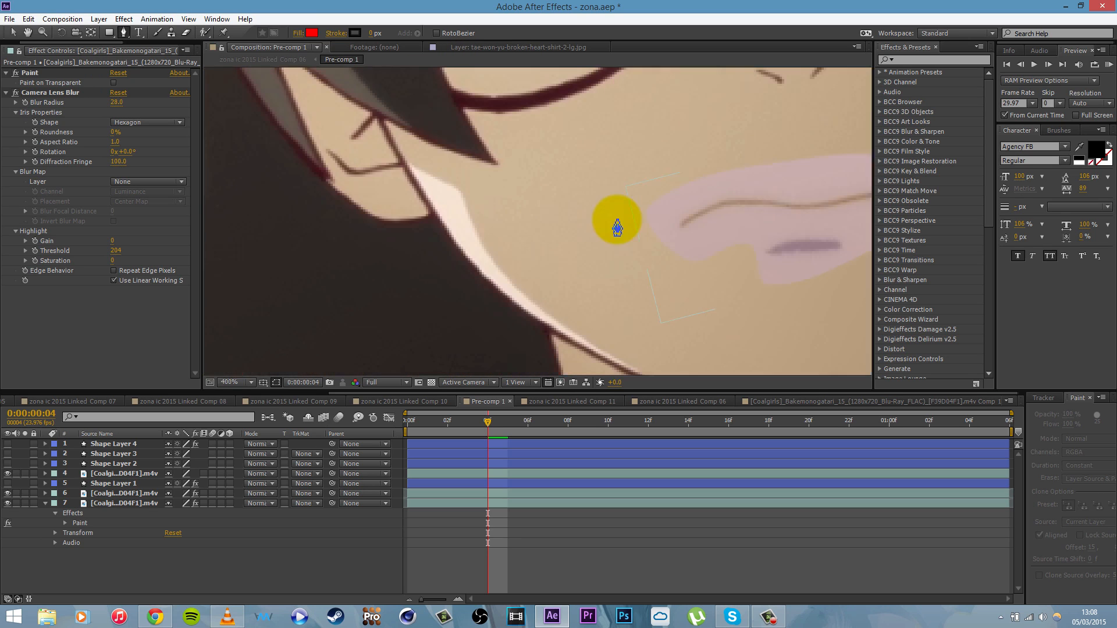
pyautogui.click(233, 382)
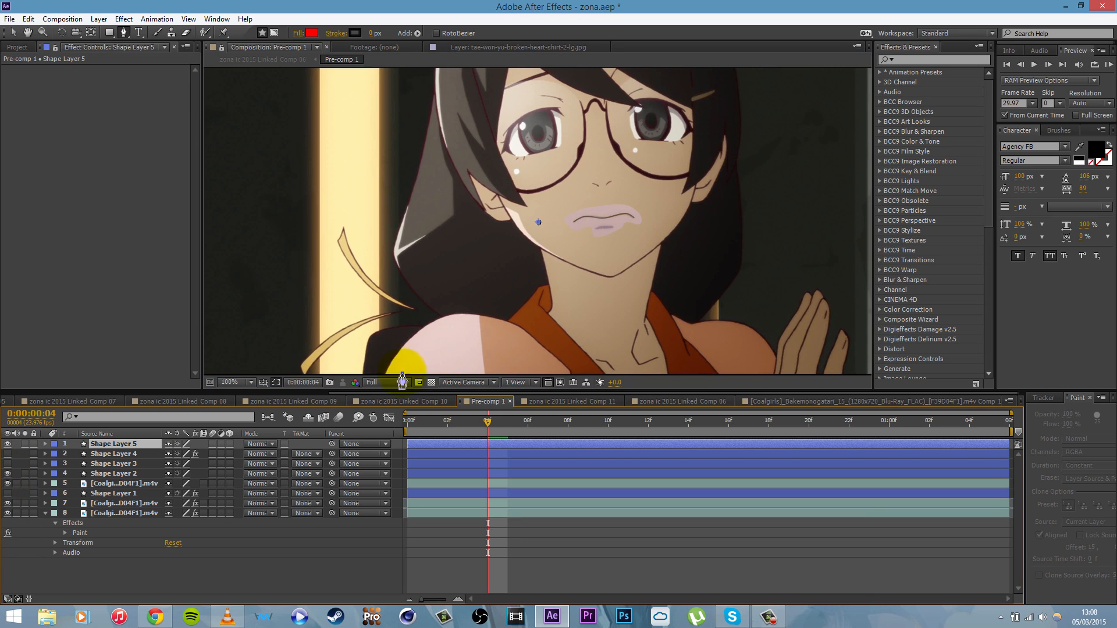
pyautogui.moveTo(454, 278)
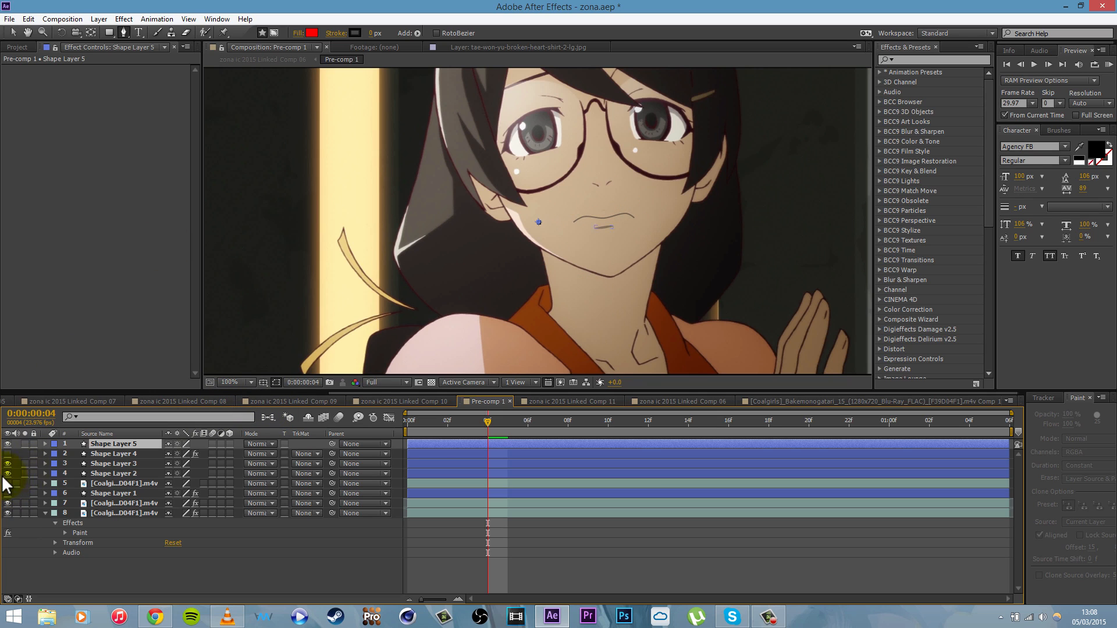
# Show the glowing shape layer over the left glasses lens, visiting Linked Comp 06 and back
pyautogui.click(114, 463)
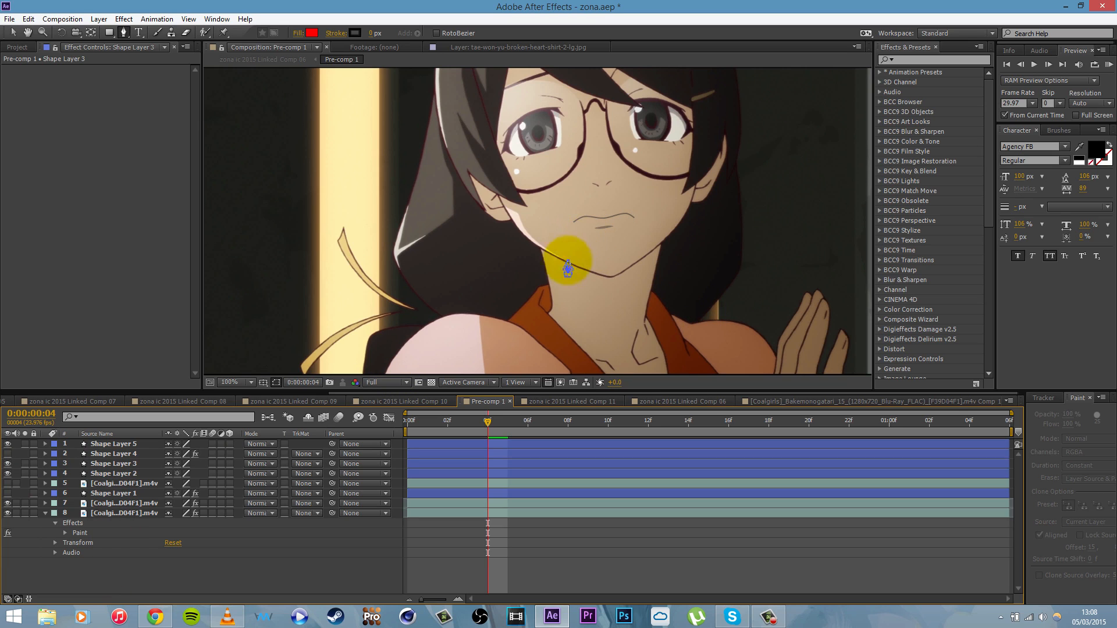
pyautogui.moveTo(520, 282)
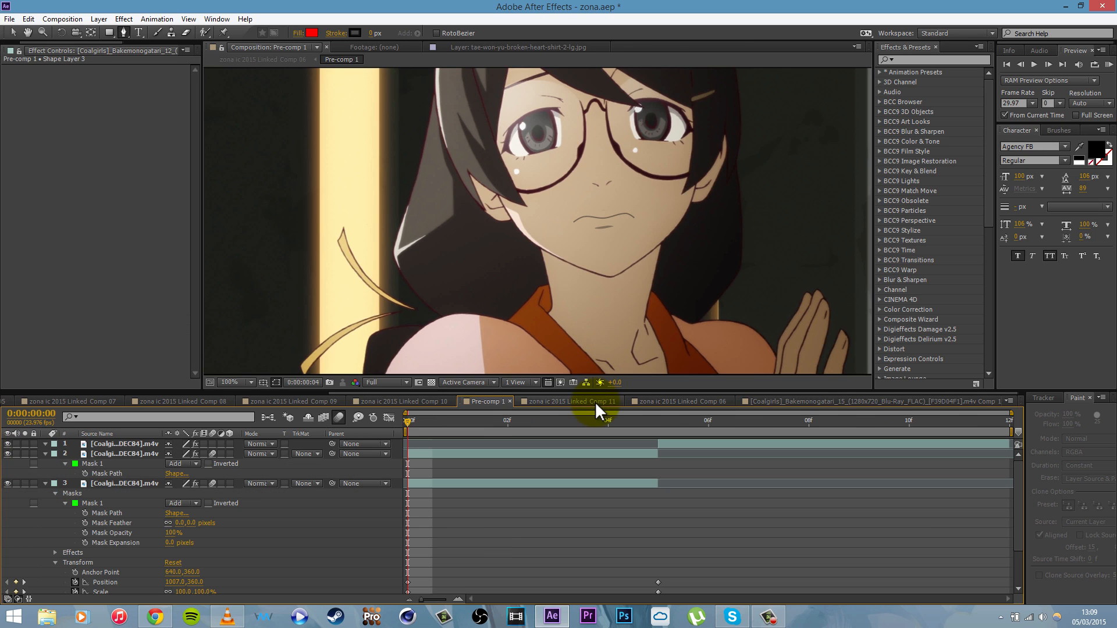
pyautogui.click(677, 401)
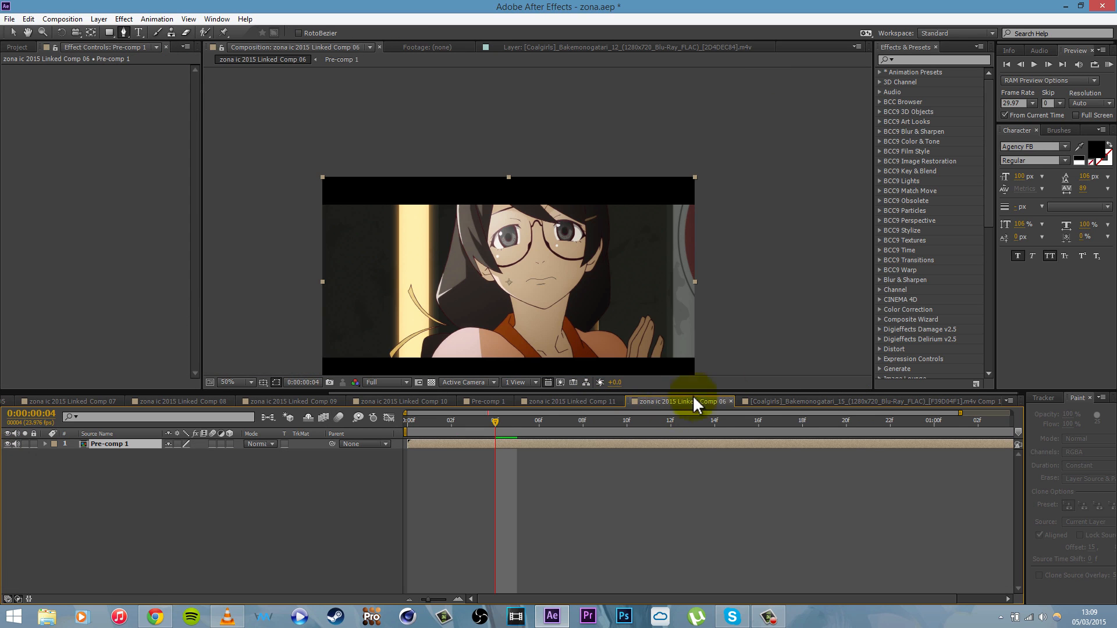
pyautogui.click(840, 401)
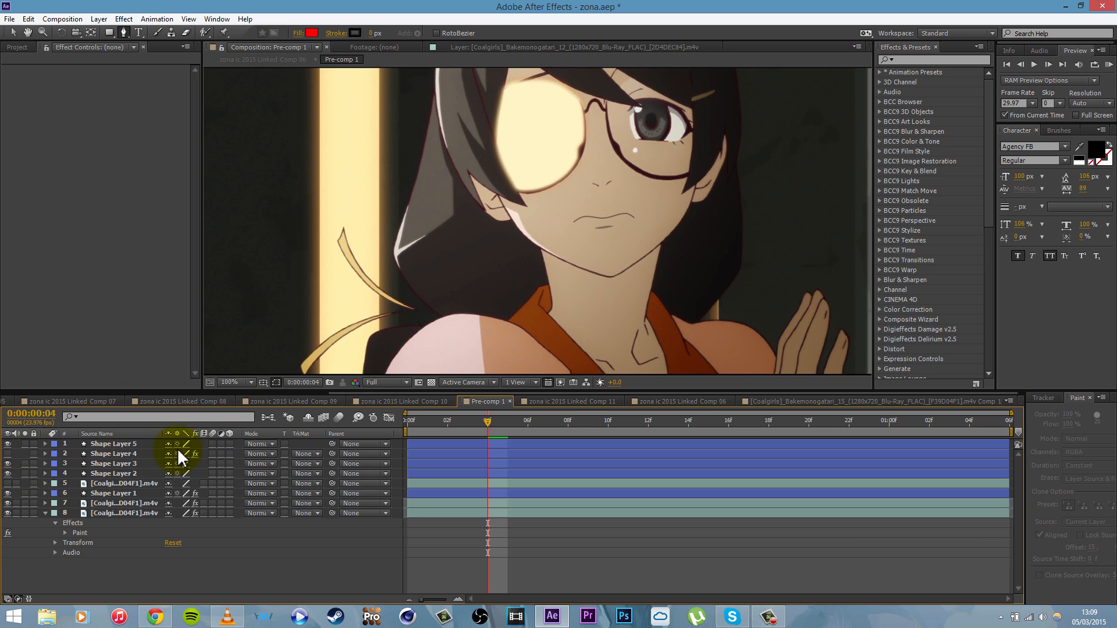
# Return to frame 1 with Shape Layer 2's mouth selected beneath the glowing glasses
pyautogui.click(114, 493)
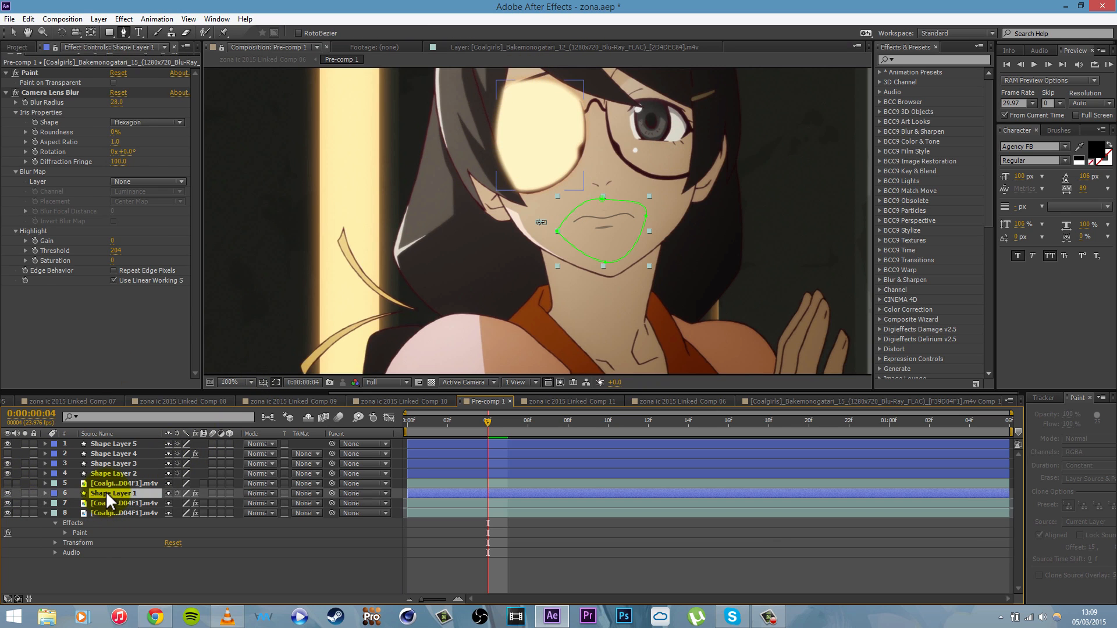
pyautogui.click(108, 493)
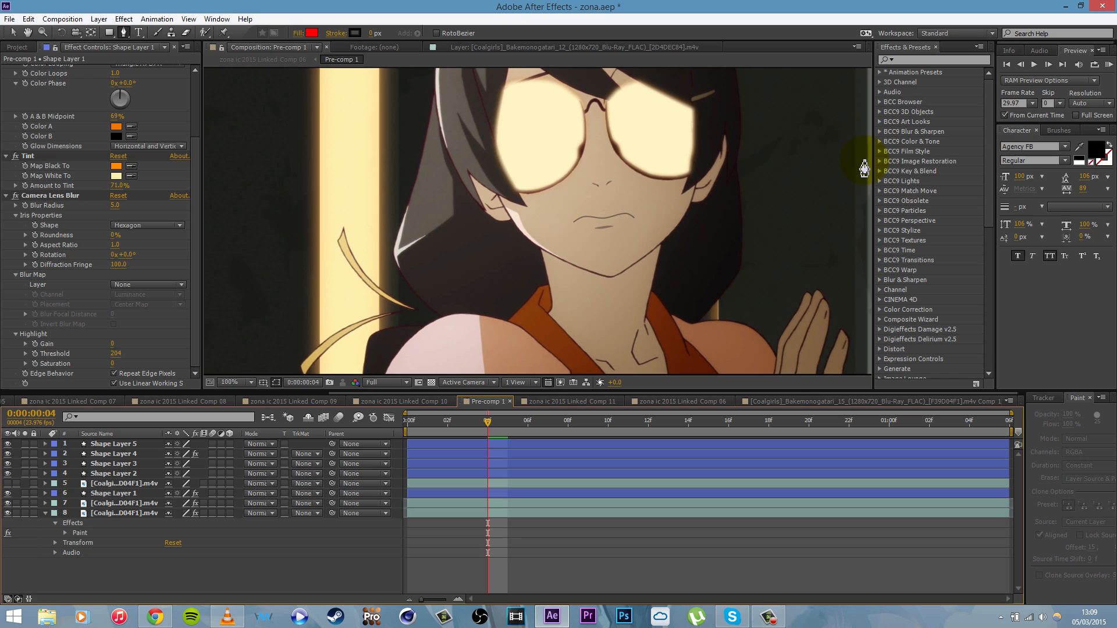
pyautogui.moveTo(302, 321)
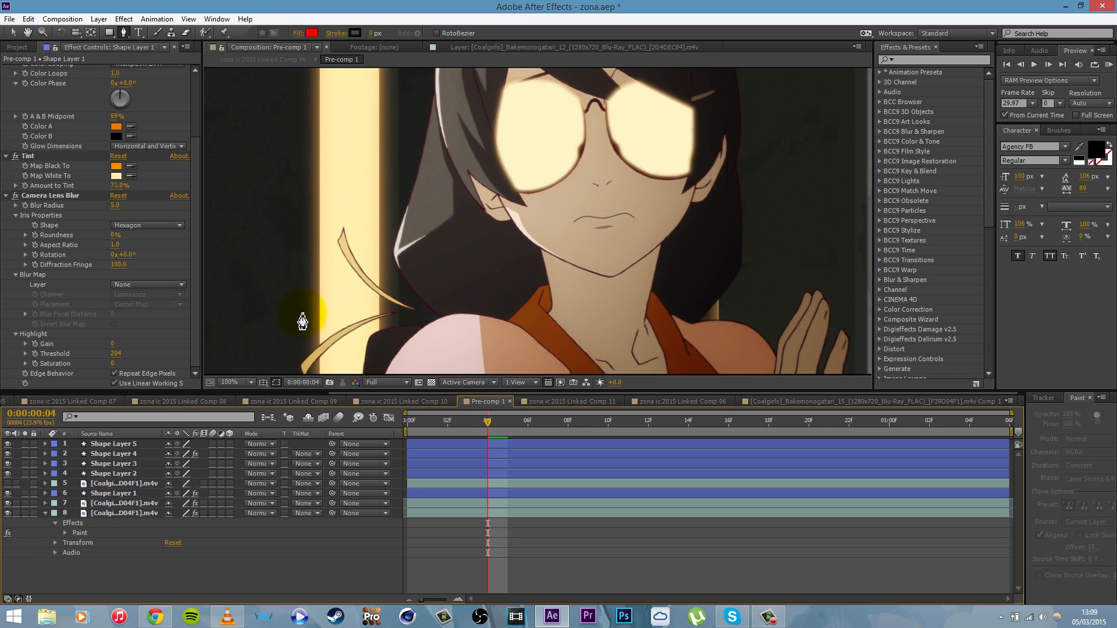
pyautogui.moveTo(296, 358)
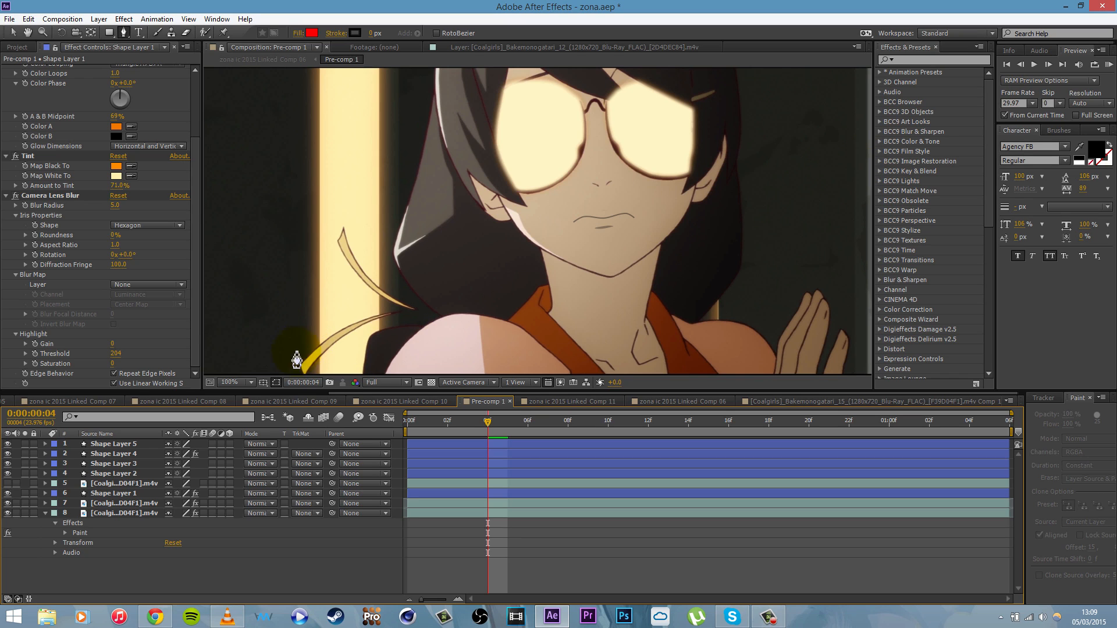
pyautogui.click(114, 493)
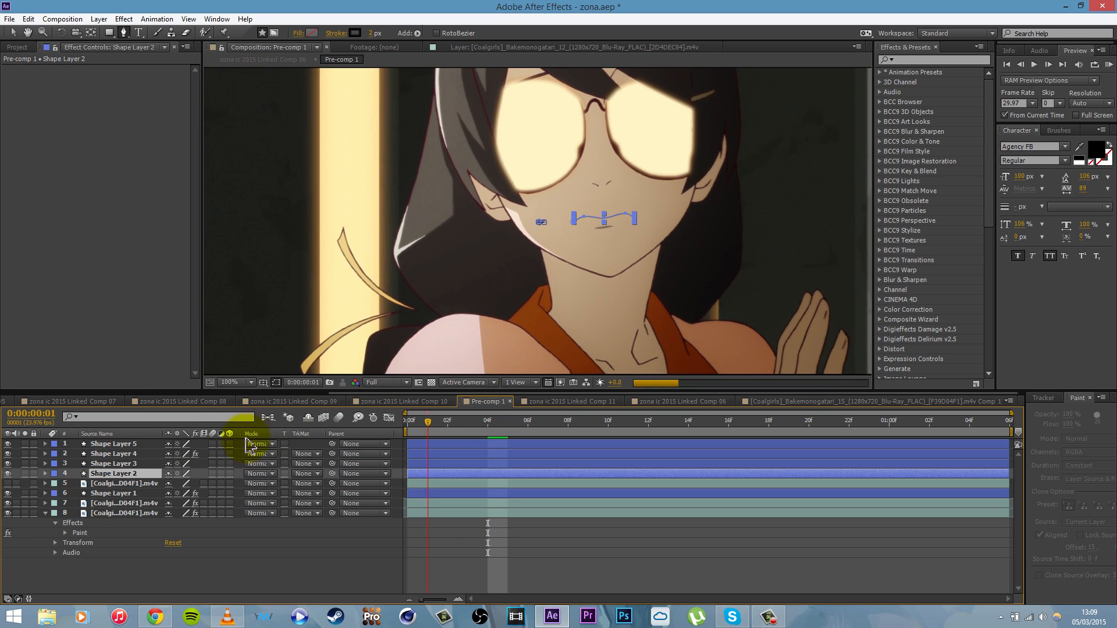
# Expand Shape Layer 2's properties and magnify the viewer to 200% on the mouth
pyautogui.click(45, 474)
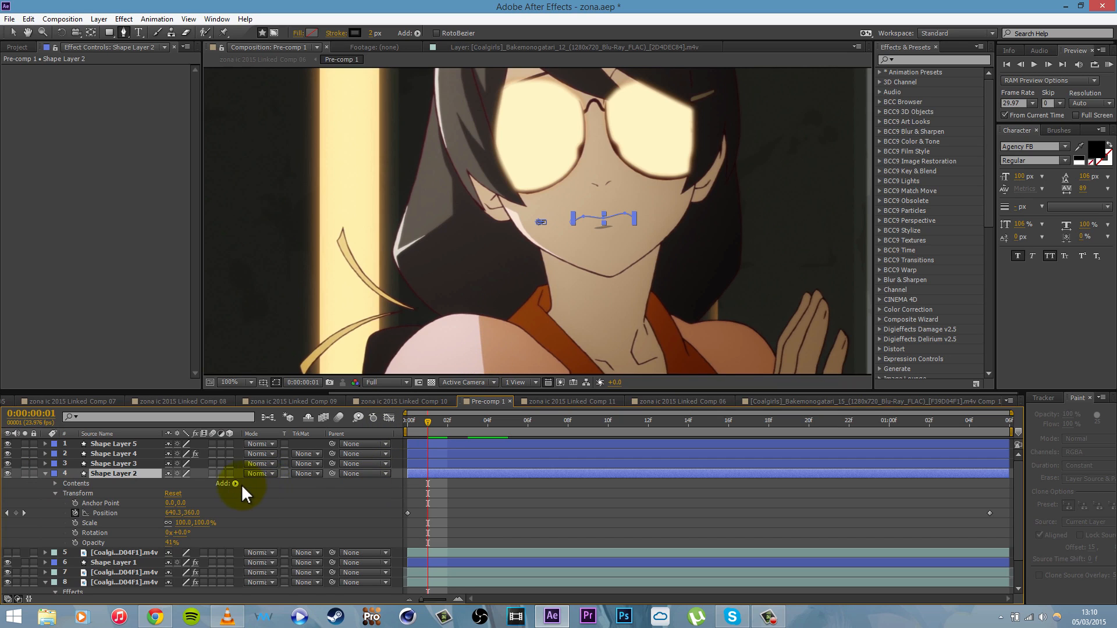
pyautogui.moveTo(110, 529)
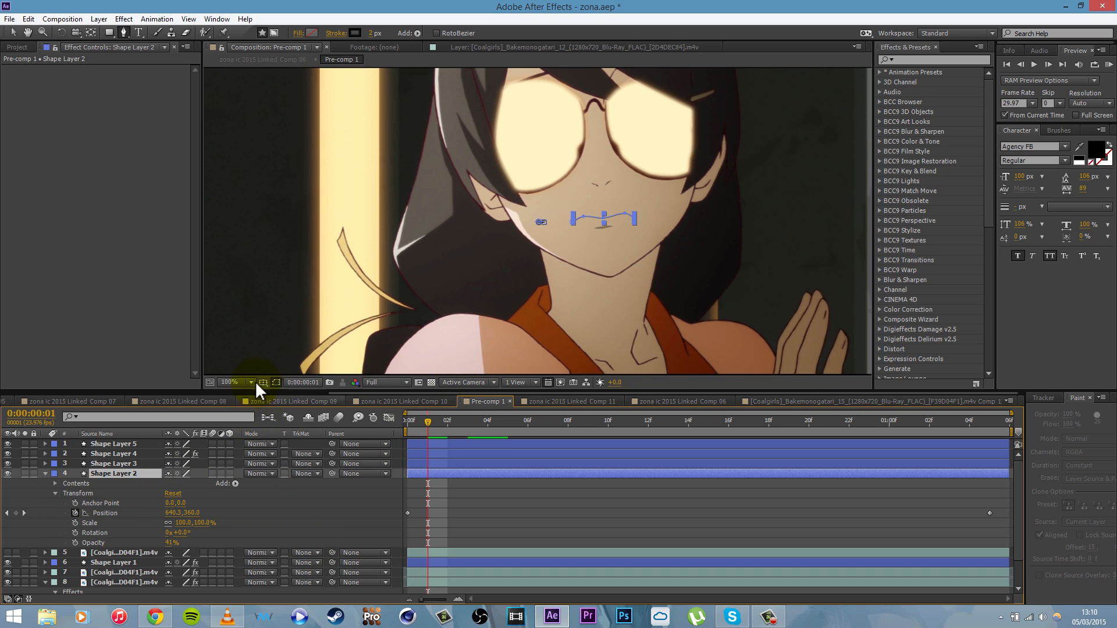
pyautogui.click(235, 383)
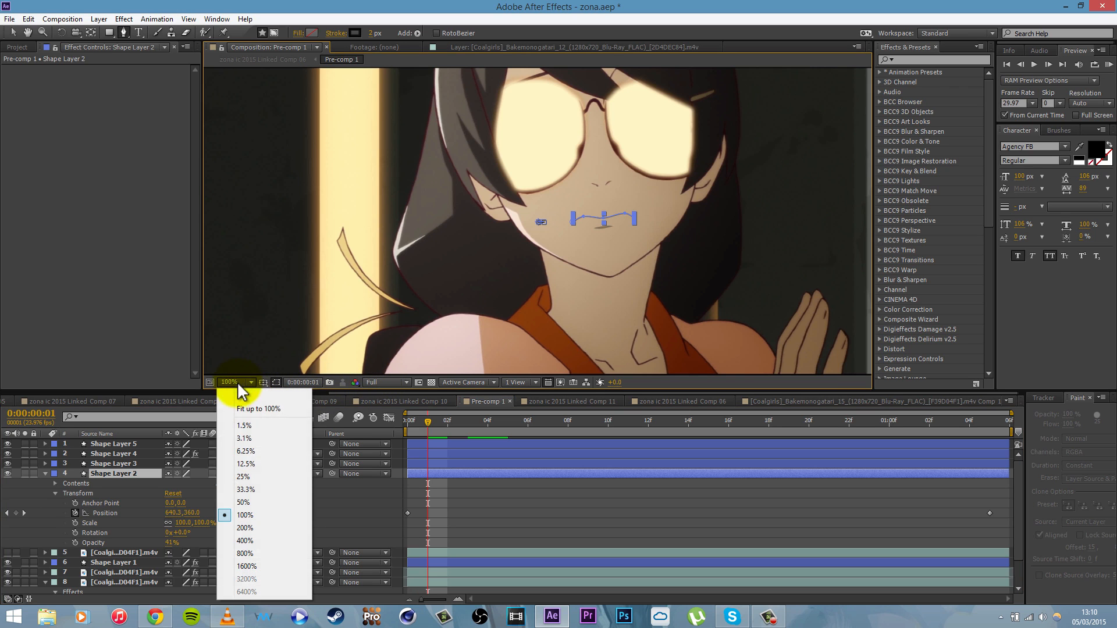
pyautogui.click(244, 527)
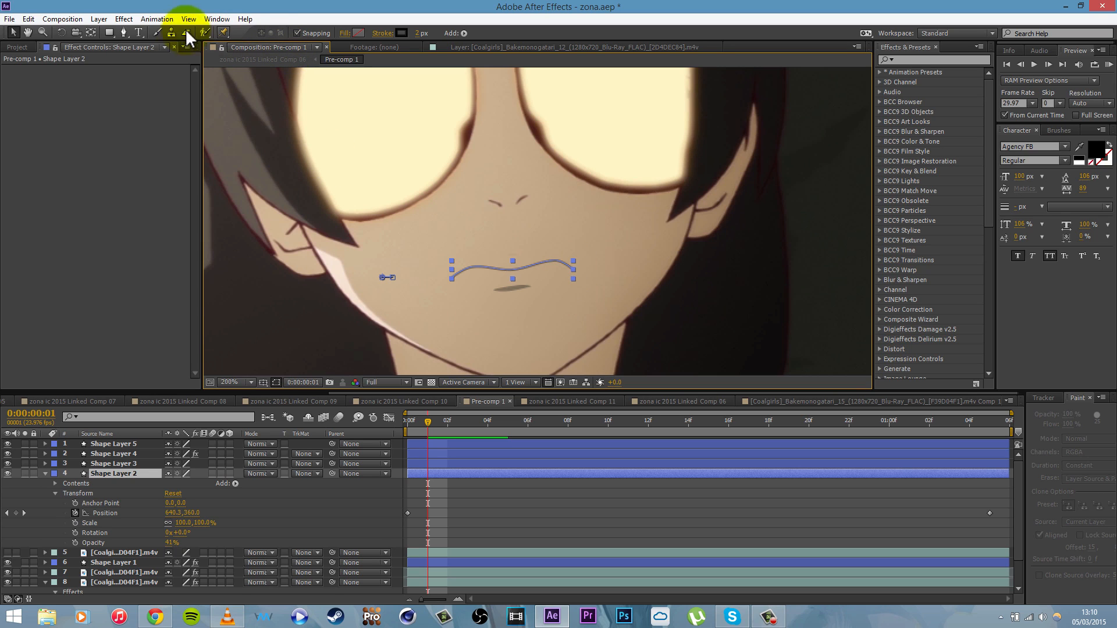
# Tilt the mouth path's right end upward, then reveal Shape 1 inside Shape Layer 2
pyautogui.click(171, 33)
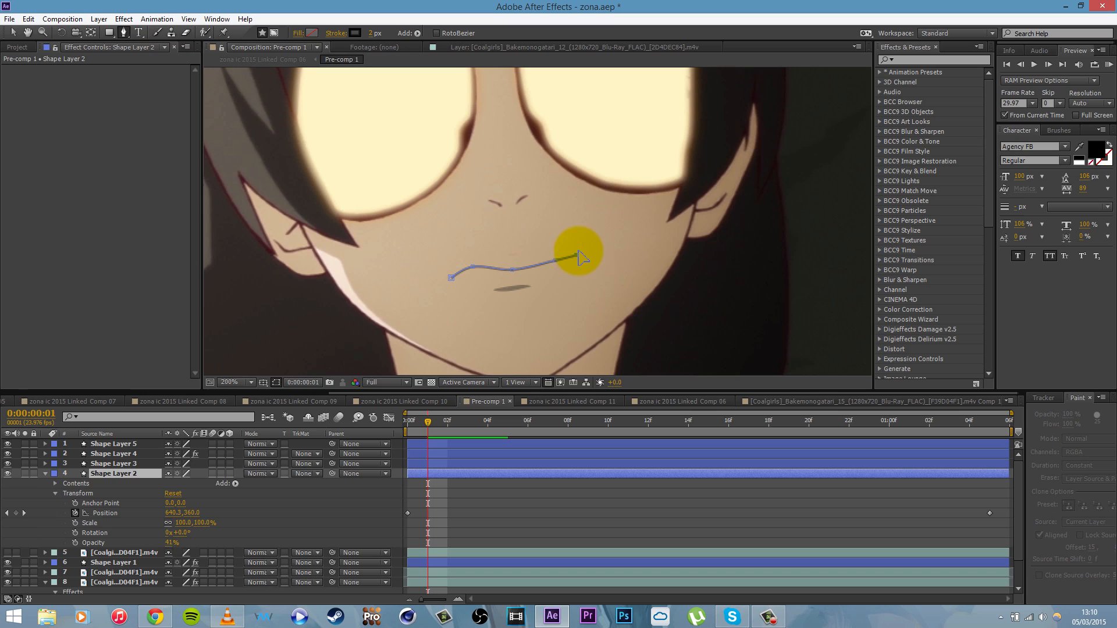
pyautogui.moveTo(580, 252); pyautogui.dragTo(452, 285)
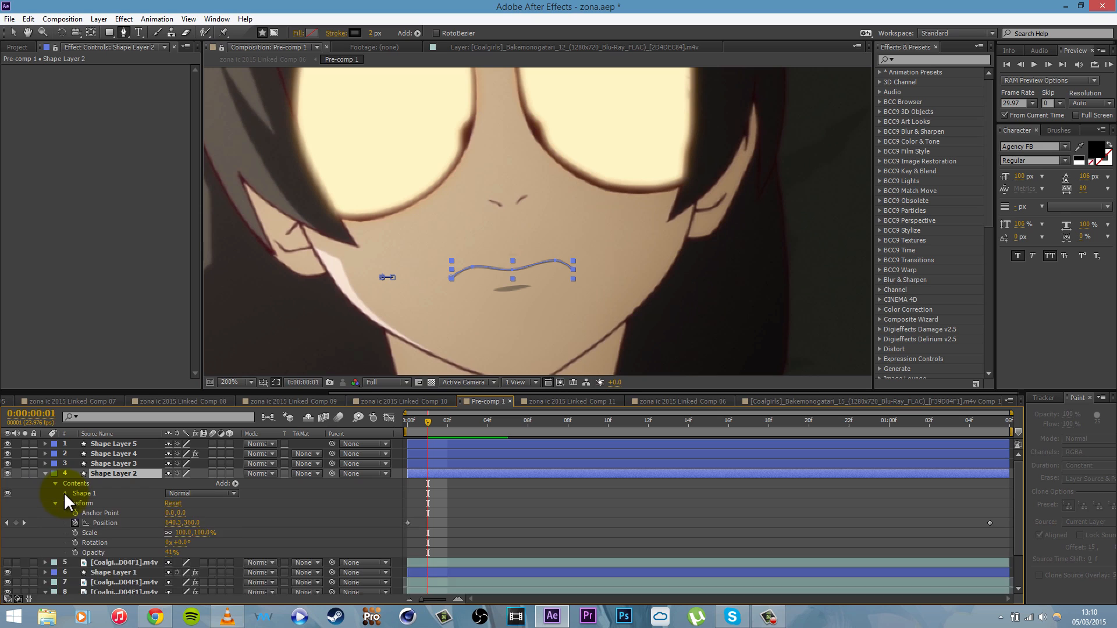
pyautogui.click(73, 493)
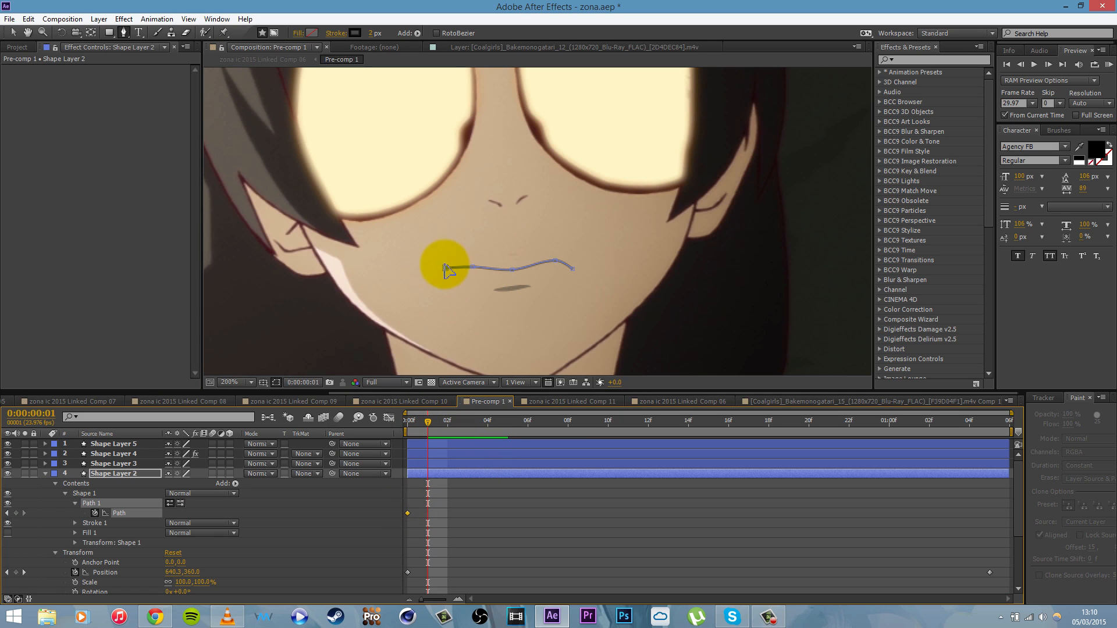
# Reshape the keyframed mouth path from a frown into a smile by moving its corners
pyautogui.moveTo(446, 274); pyautogui.dragTo(577, 277)
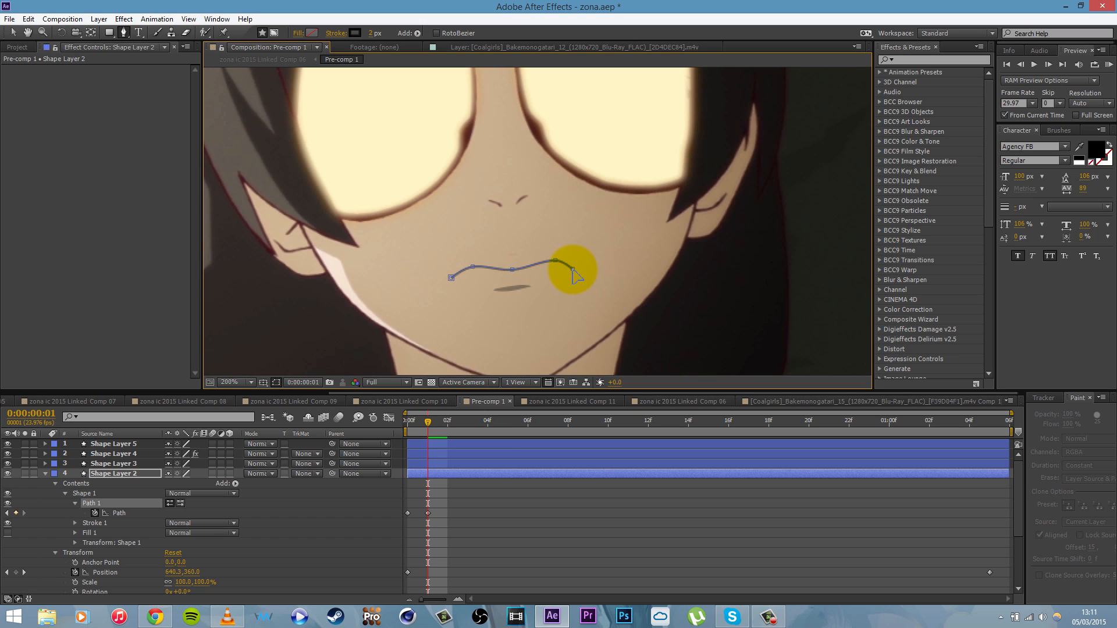
pyautogui.moveTo(574, 272); pyautogui.dragTo(568, 251)
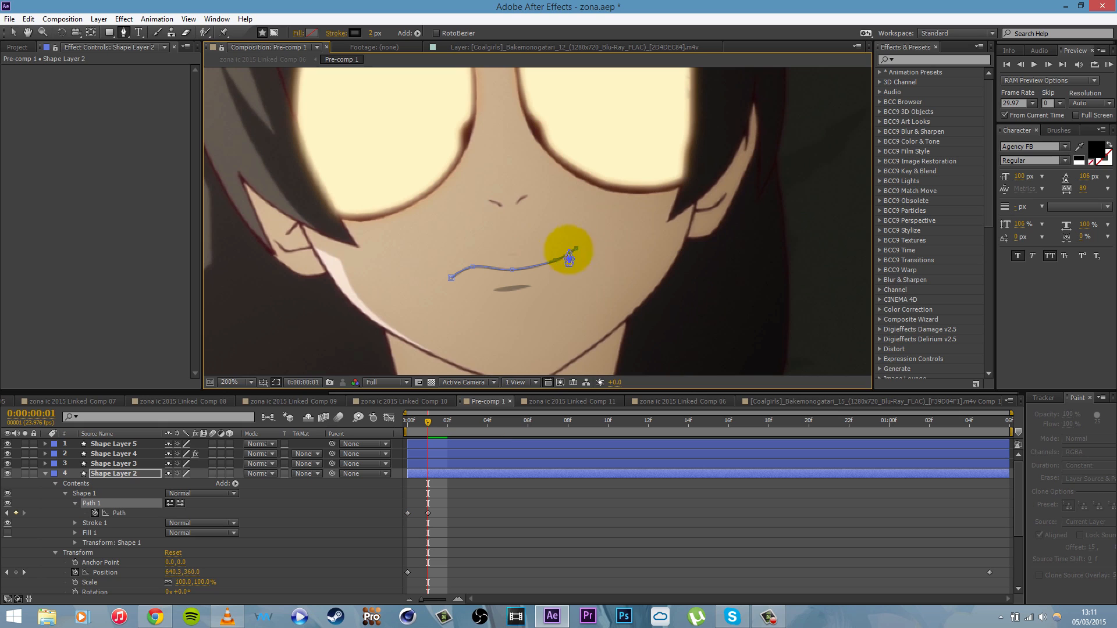
pyautogui.moveTo(568, 251); pyautogui.dragTo(473, 275)
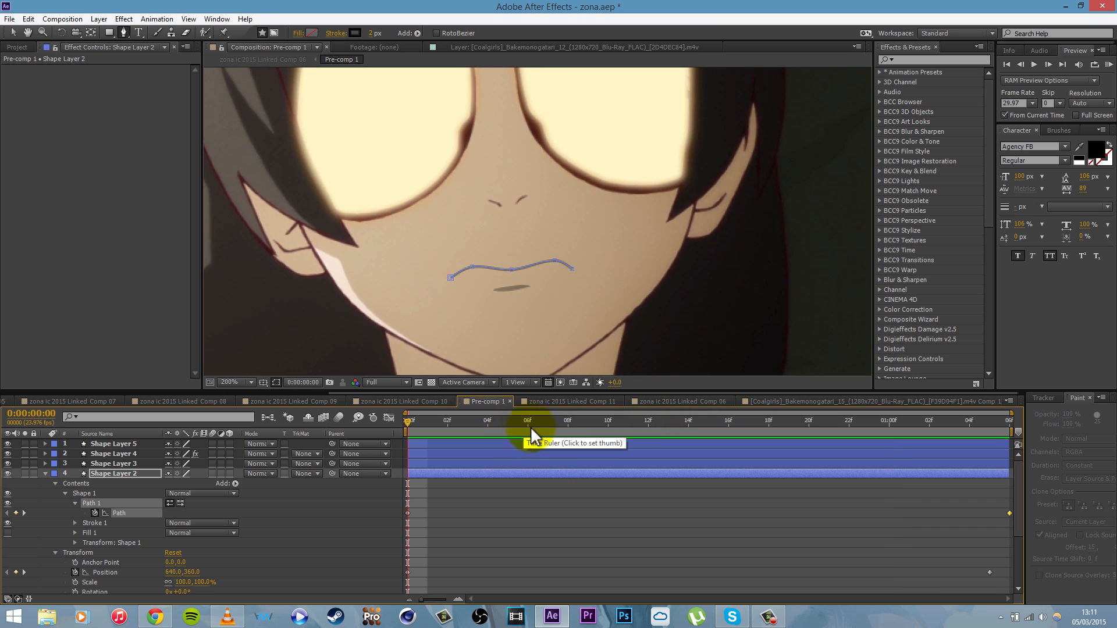
# Jump to the timeline start and zoom the viewer out to see the smiling mouth
pyautogui.click(1007, 419)
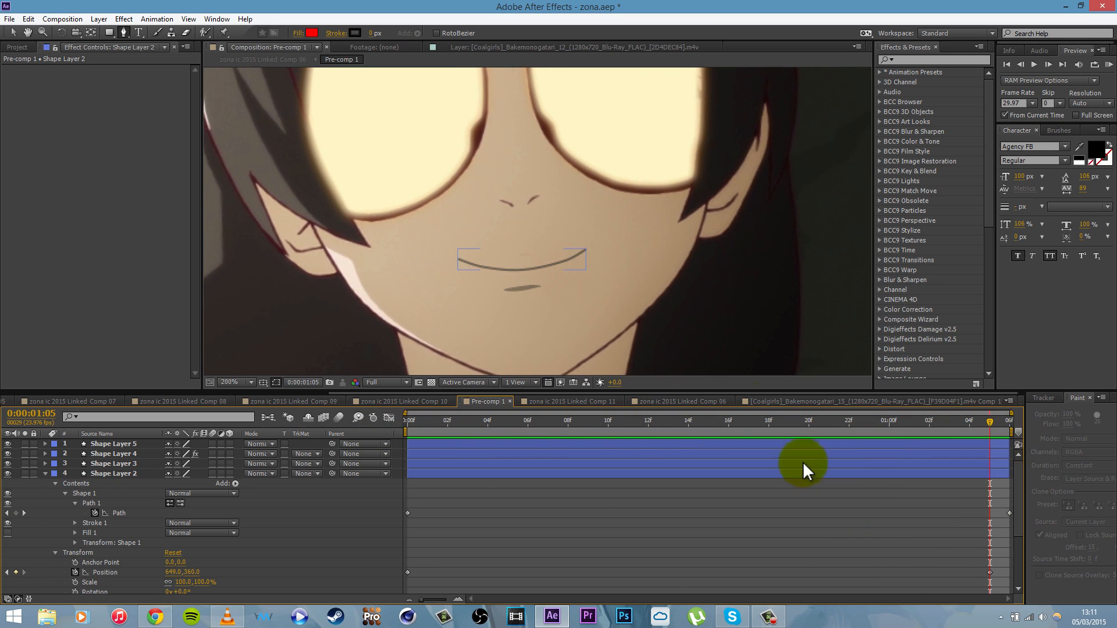
pyautogui.click(235, 383)
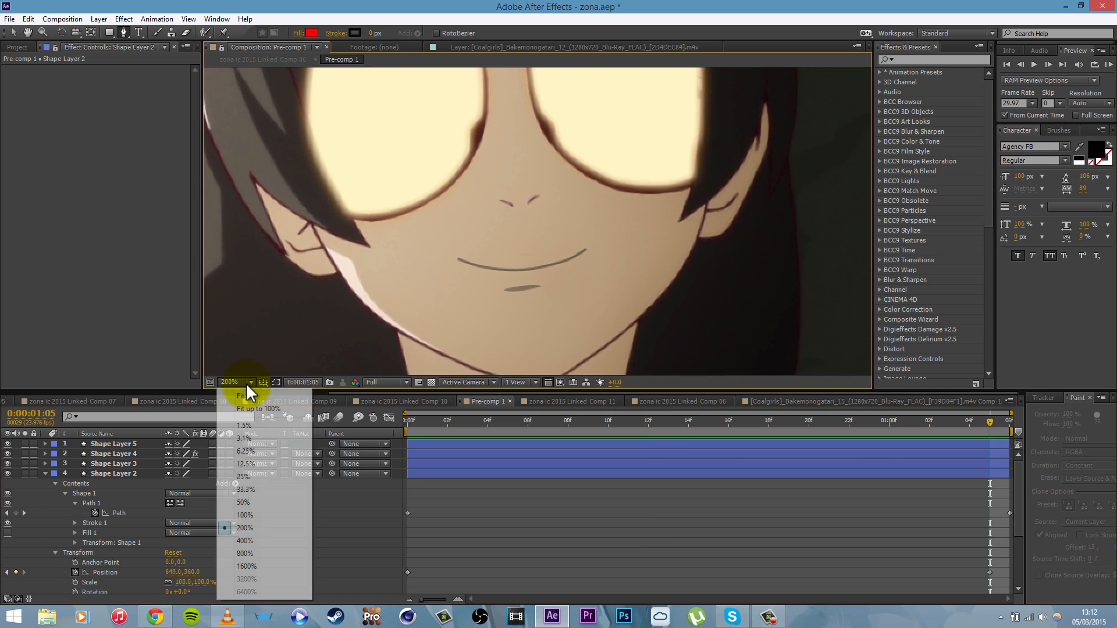
pyautogui.click(242, 396)
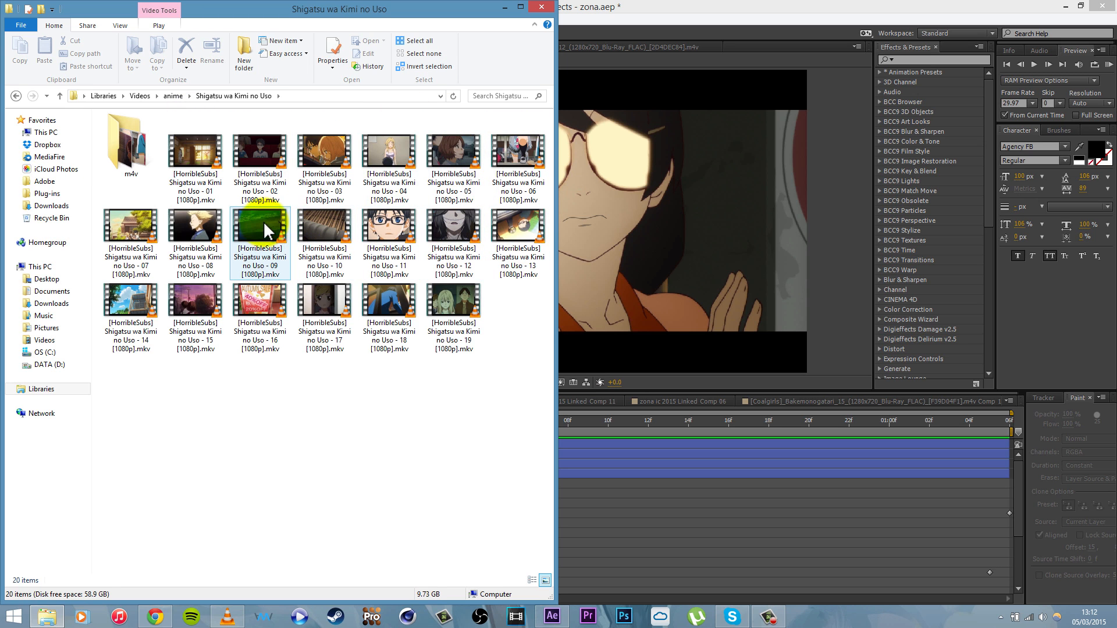
# Open episode 02 of Shigatsu wa Kimi no Uso in VLC and skim through it
pyautogui.click(259, 153)
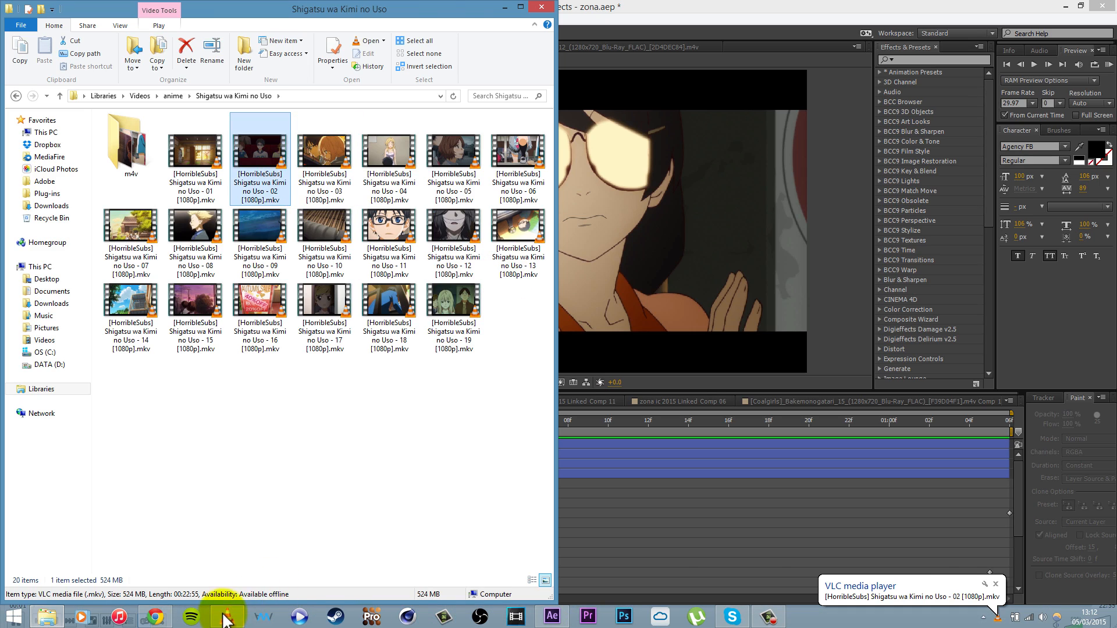
pyautogui.click(223, 617)
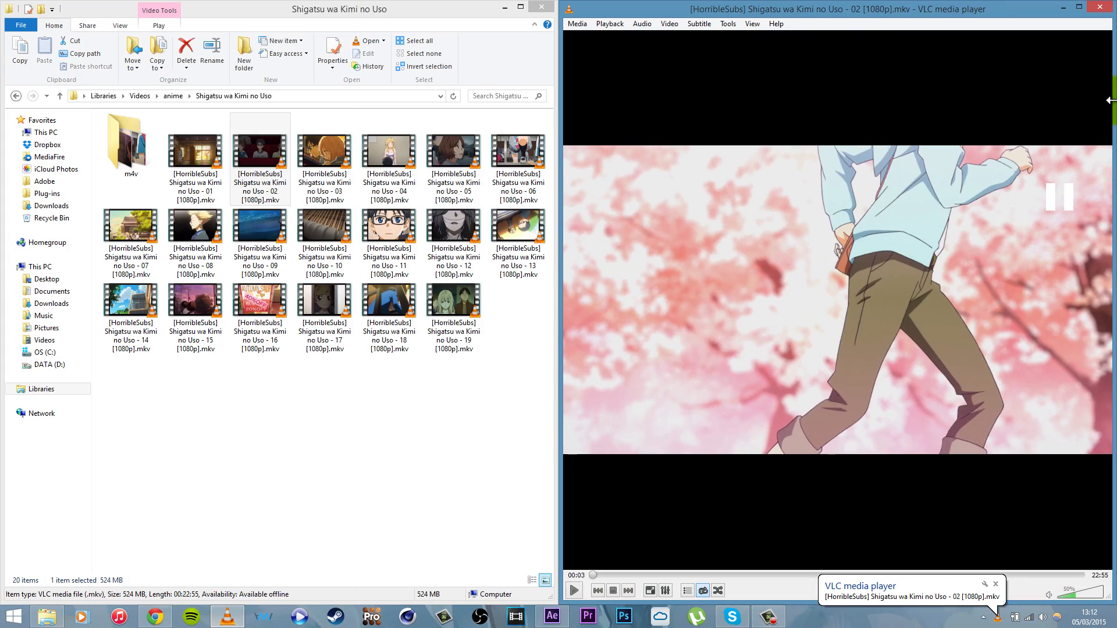
pyautogui.click(709, 574)
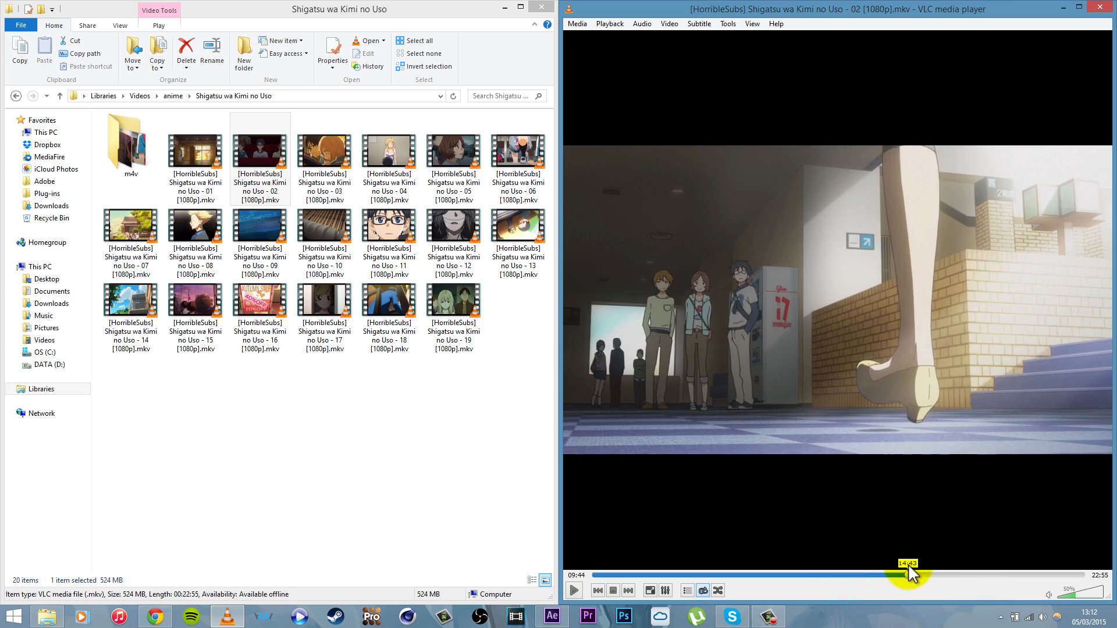
pyautogui.moveTo(910, 574); pyautogui.dragTo(977, 574)
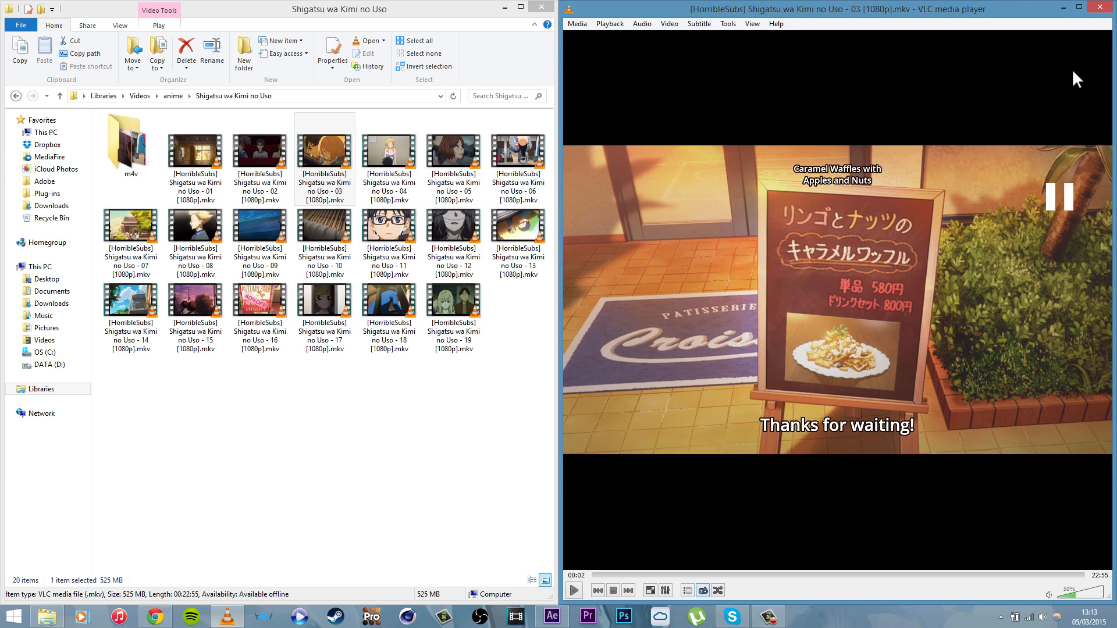
# Skim episode 03 past 12:57 and 17:09 before opening episode 04 full-size
pyautogui.click(871, 575)
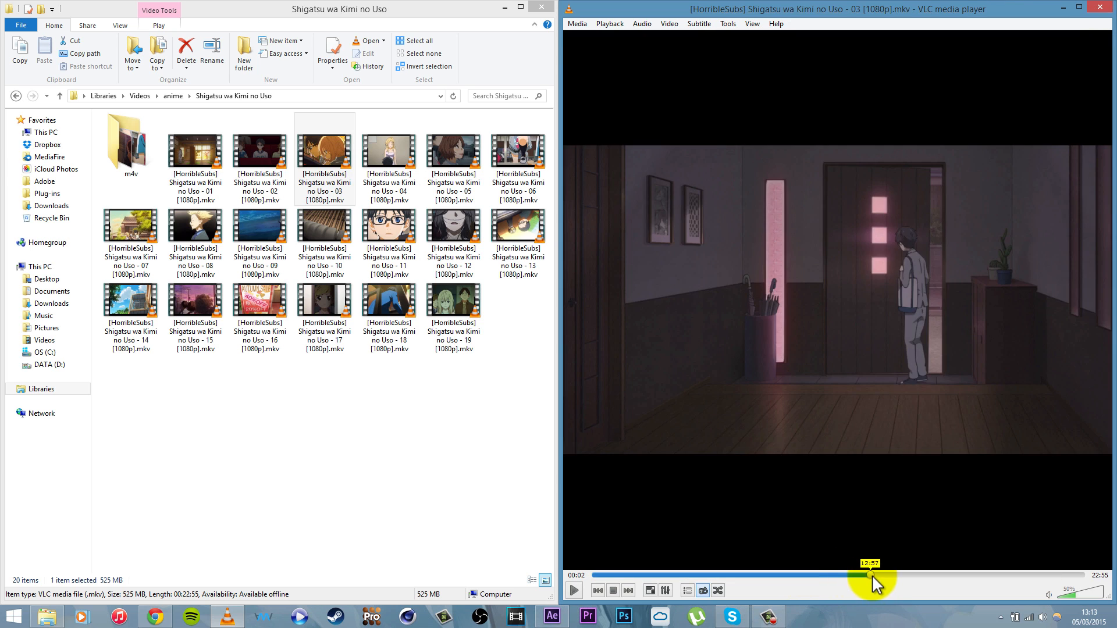
pyautogui.moveTo(873, 575); pyautogui.dragTo(962, 574)
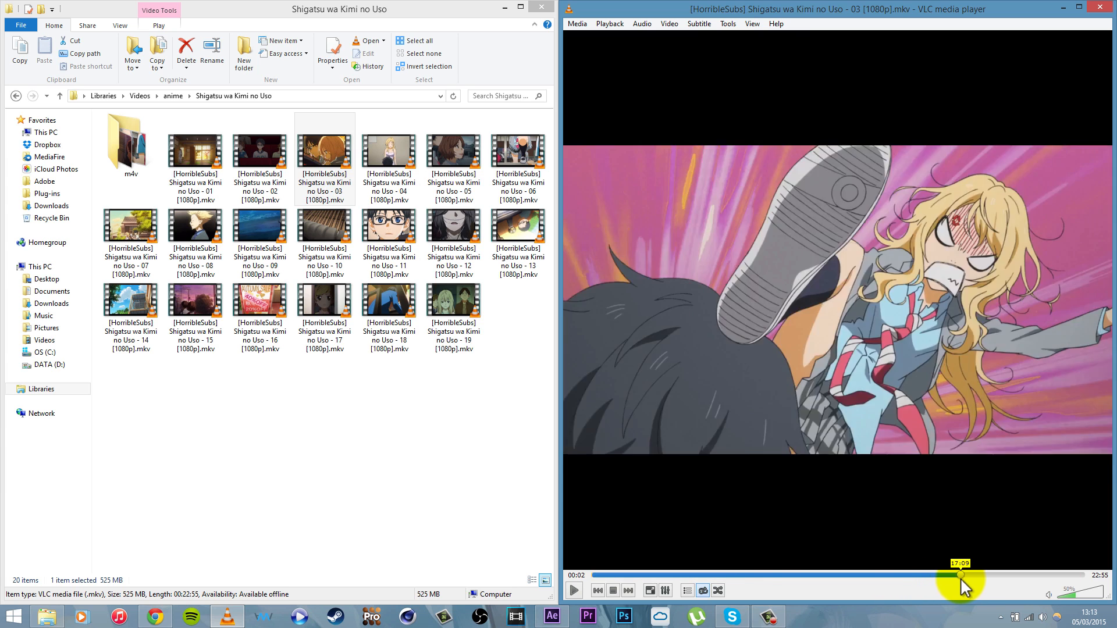
pyautogui.moveTo(959, 574); pyautogui.dragTo(988, 575)
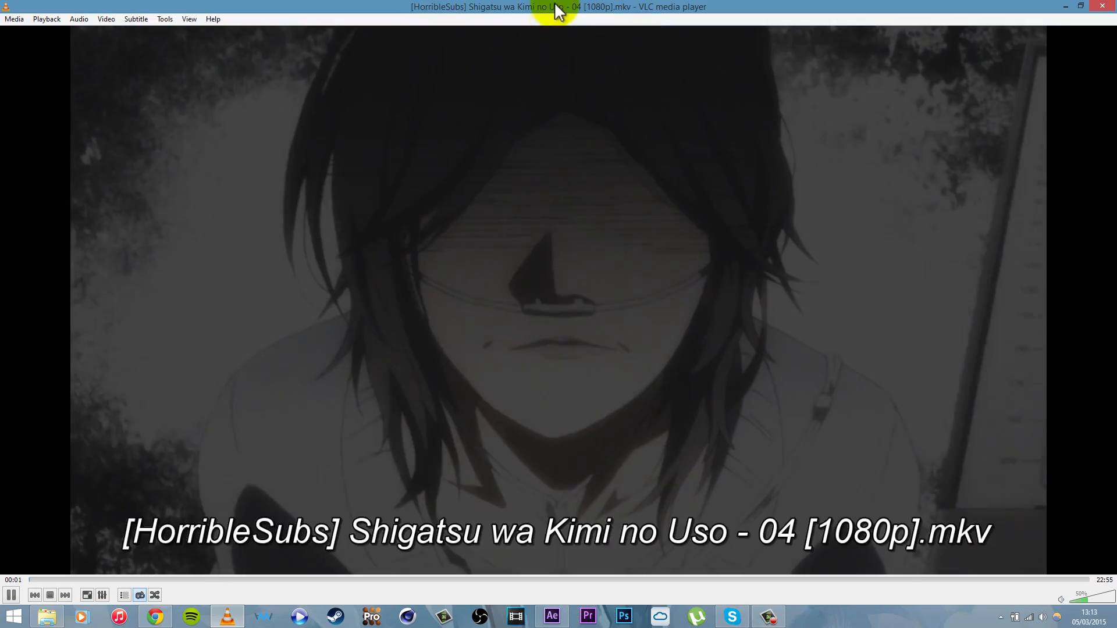
pyautogui.moveTo(151, 415)
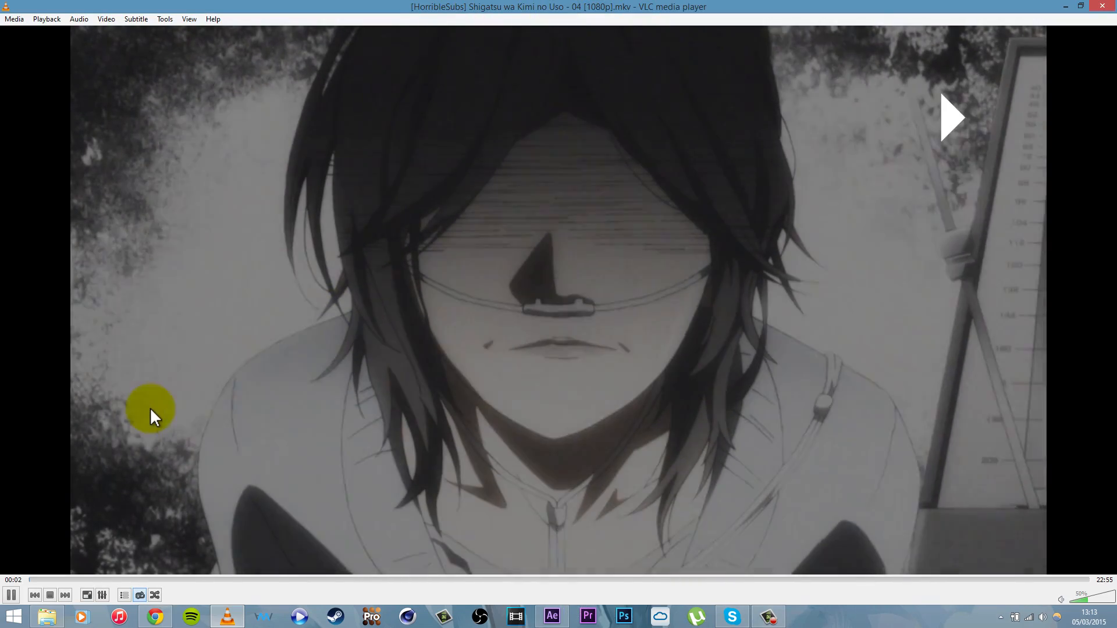
# Pause episode 04 at 10:40 on the grinning mouth close-up and return to After Effects
pyautogui.scroll(-3)
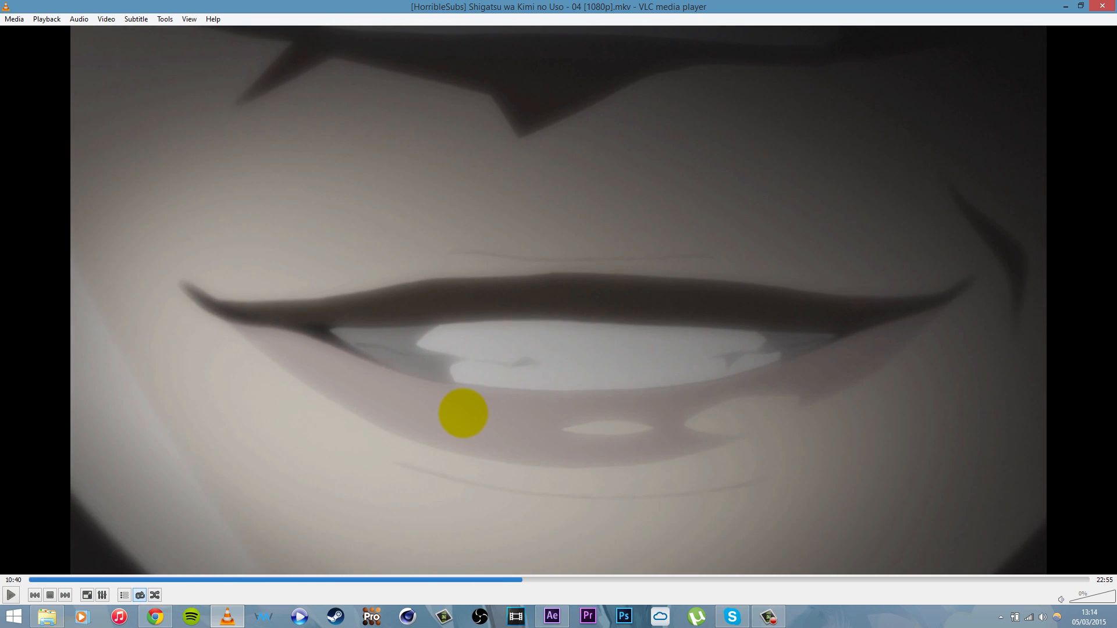
pyautogui.moveTo(447, 522)
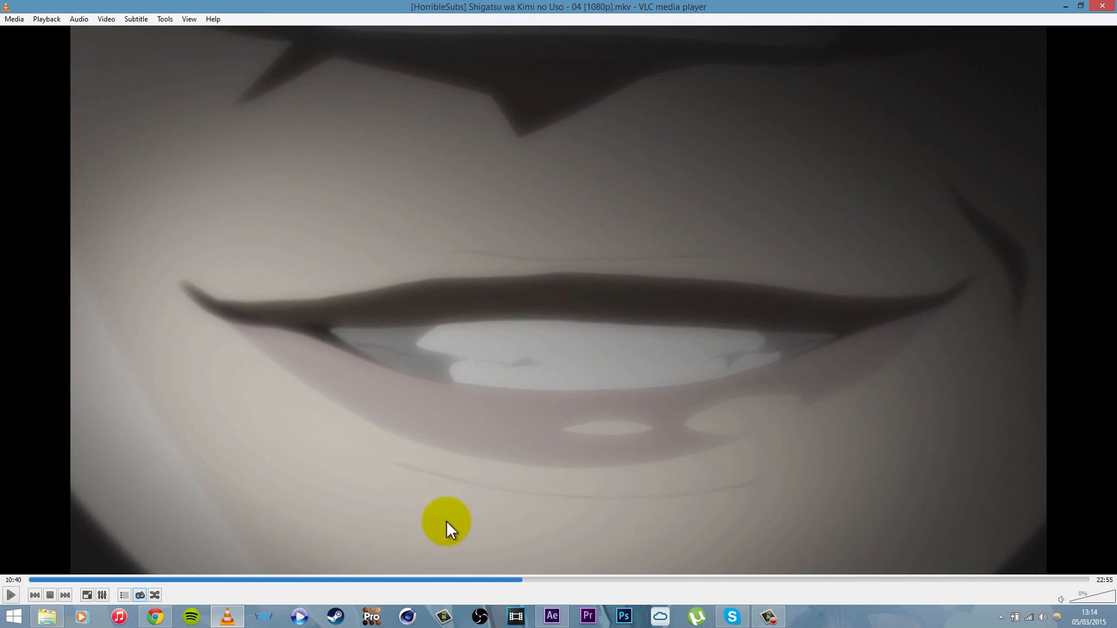
pyautogui.moveTo(634, 268)
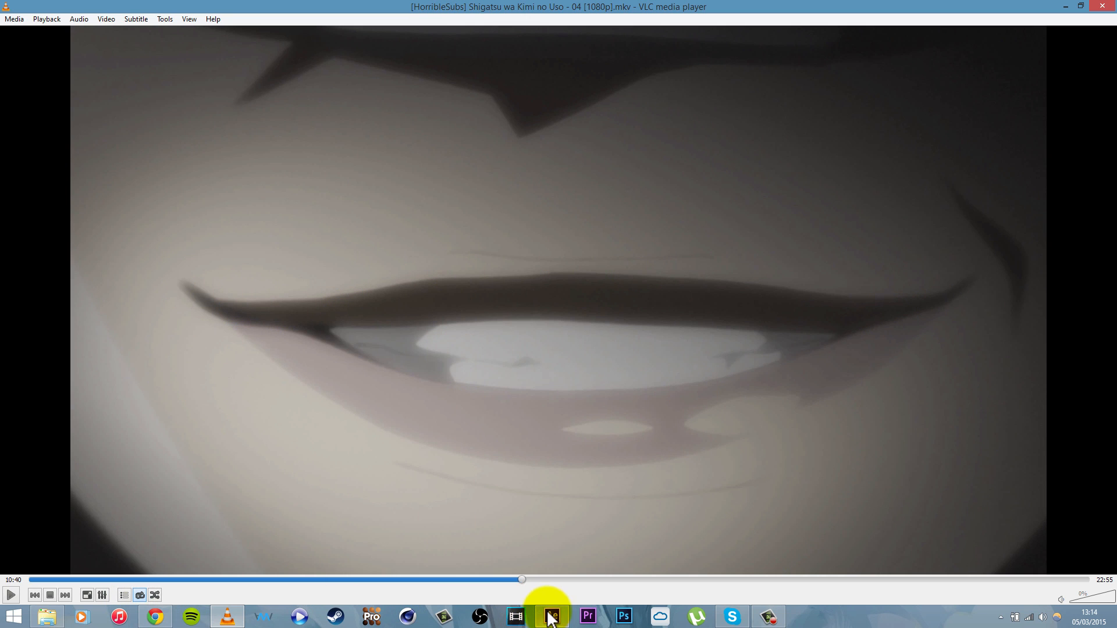
pyautogui.click(550, 617)
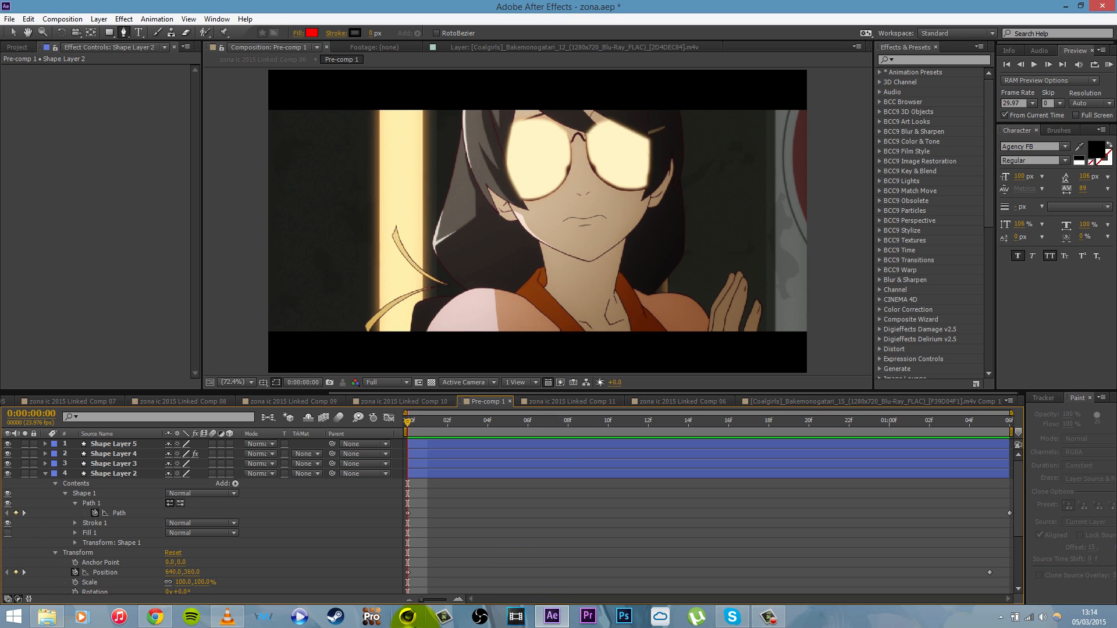
pyautogui.click(227, 617)
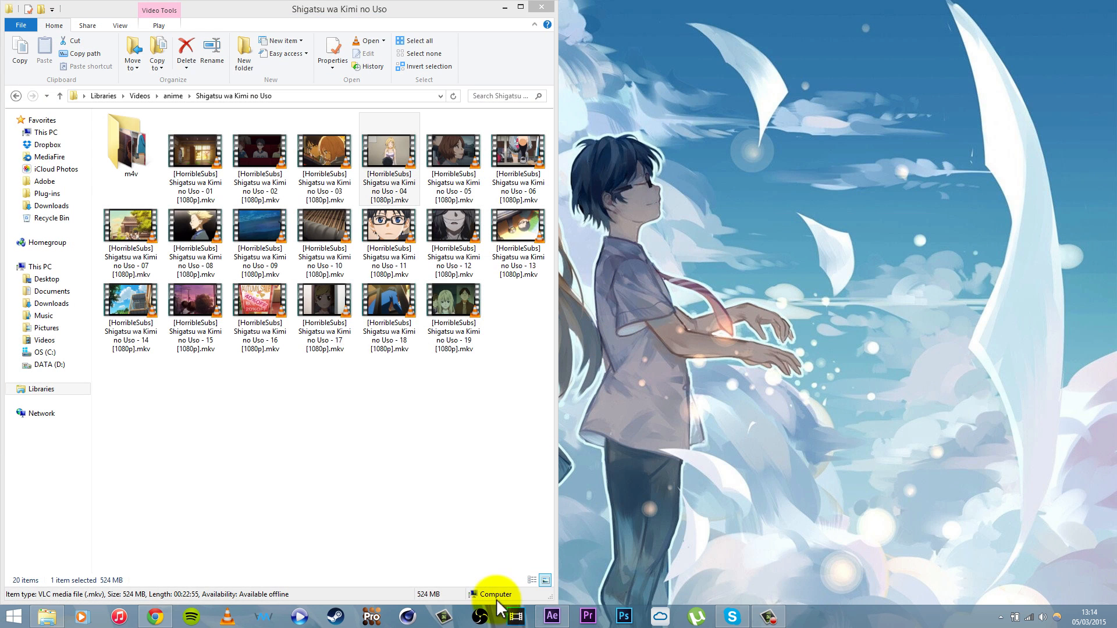
pyautogui.click(552, 617)
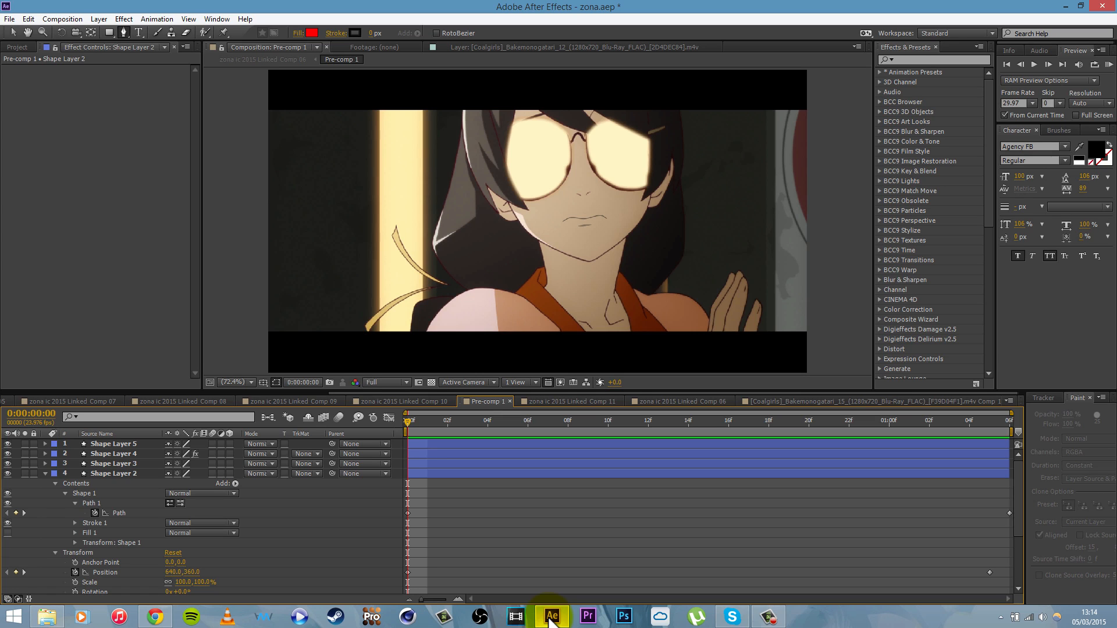
pyautogui.moveTo(576, 607)
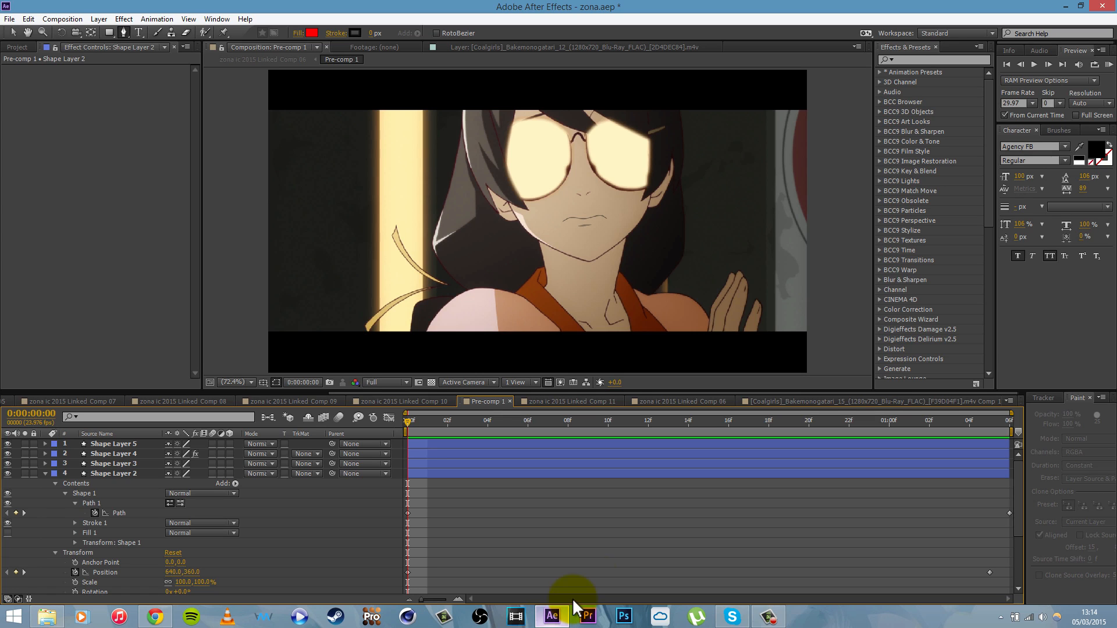
pyautogui.click(574, 401)
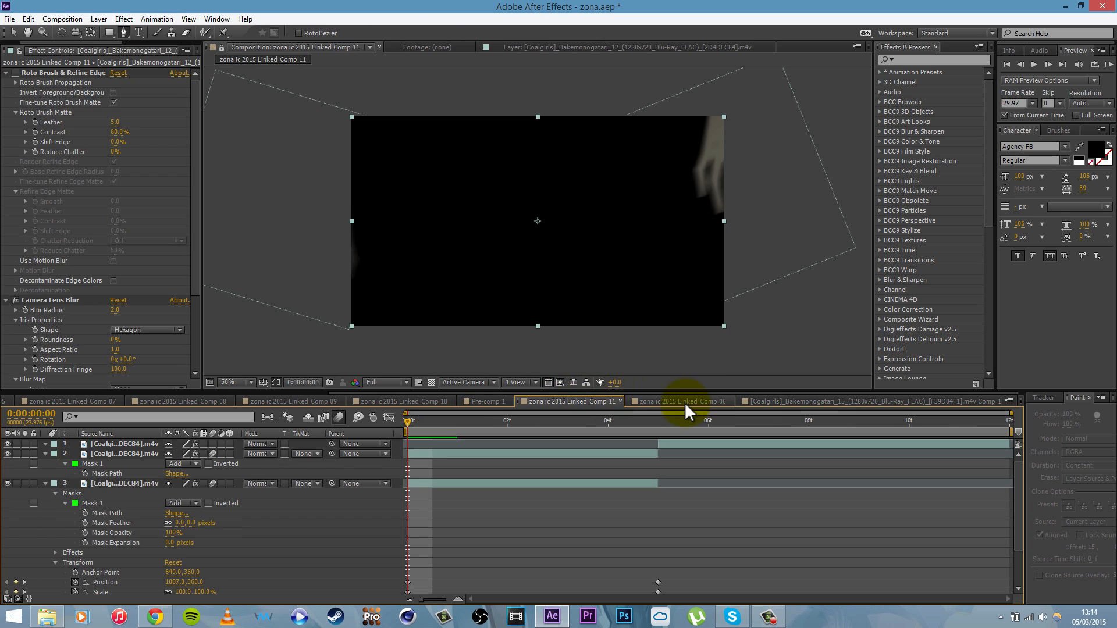
pyautogui.click(677, 401)
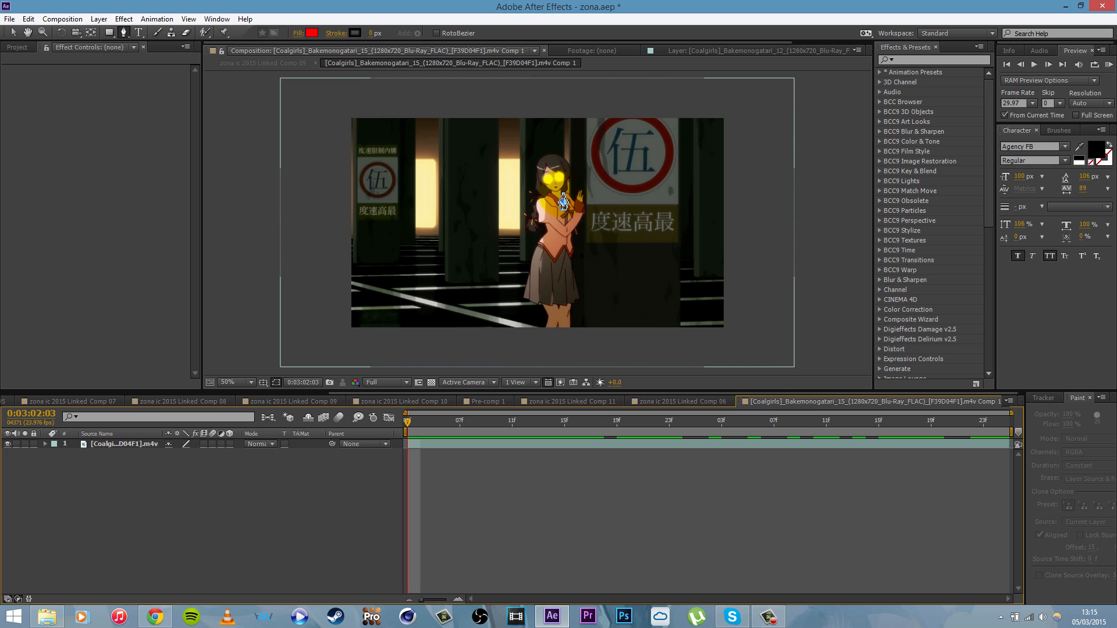
pyautogui.click(171, 402)
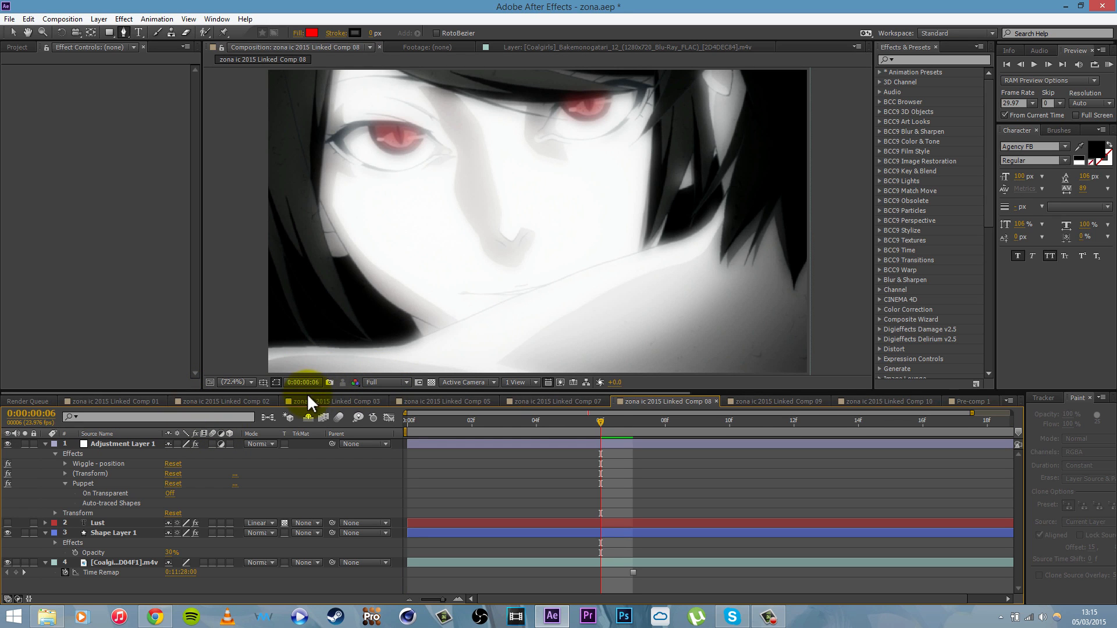
pyautogui.click(335, 402)
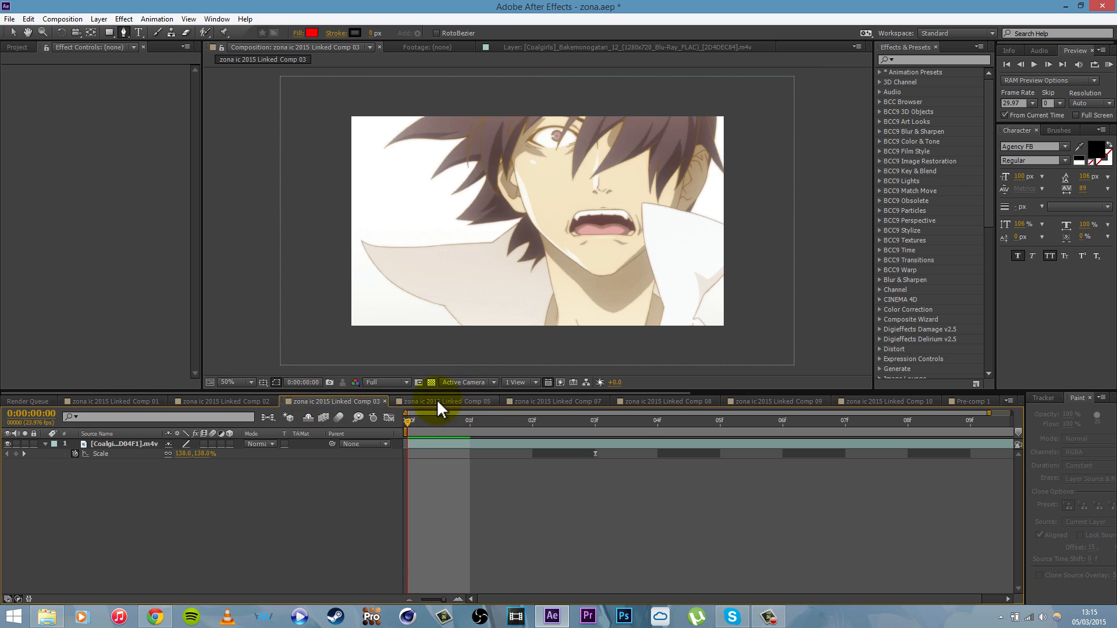
pyautogui.click(445, 402)
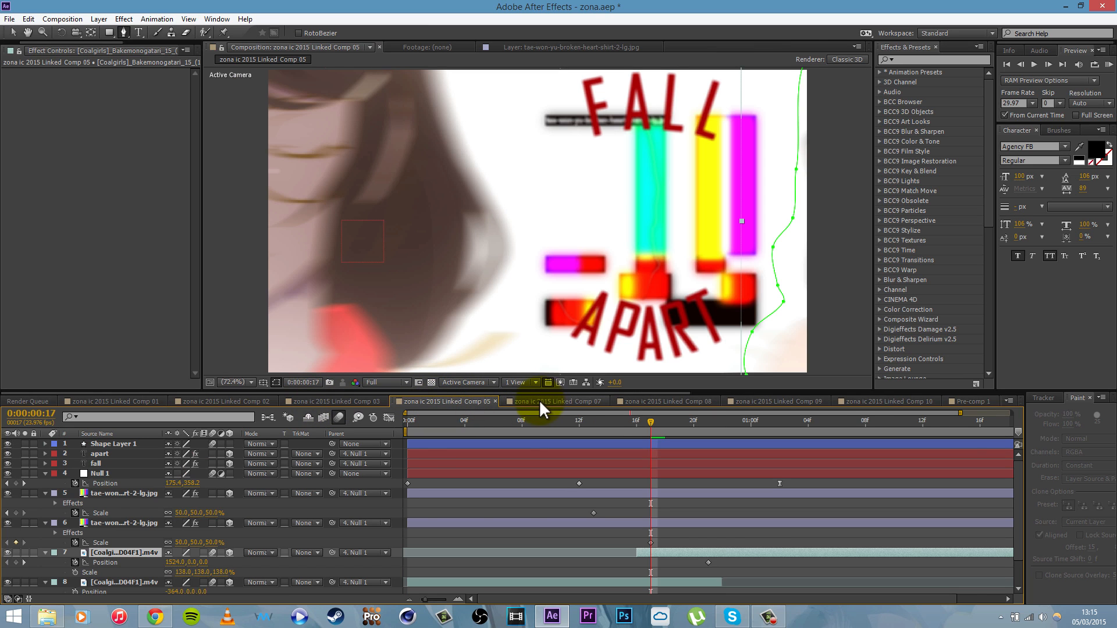
pyautogui.click(663, 401)
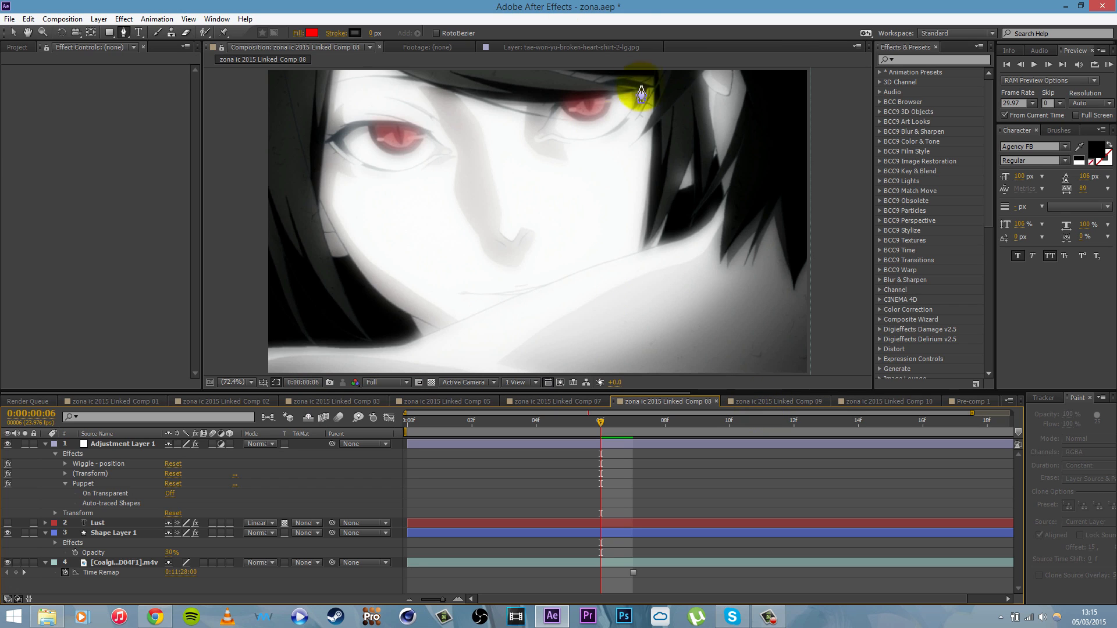
pyautogui.click(776, 401)
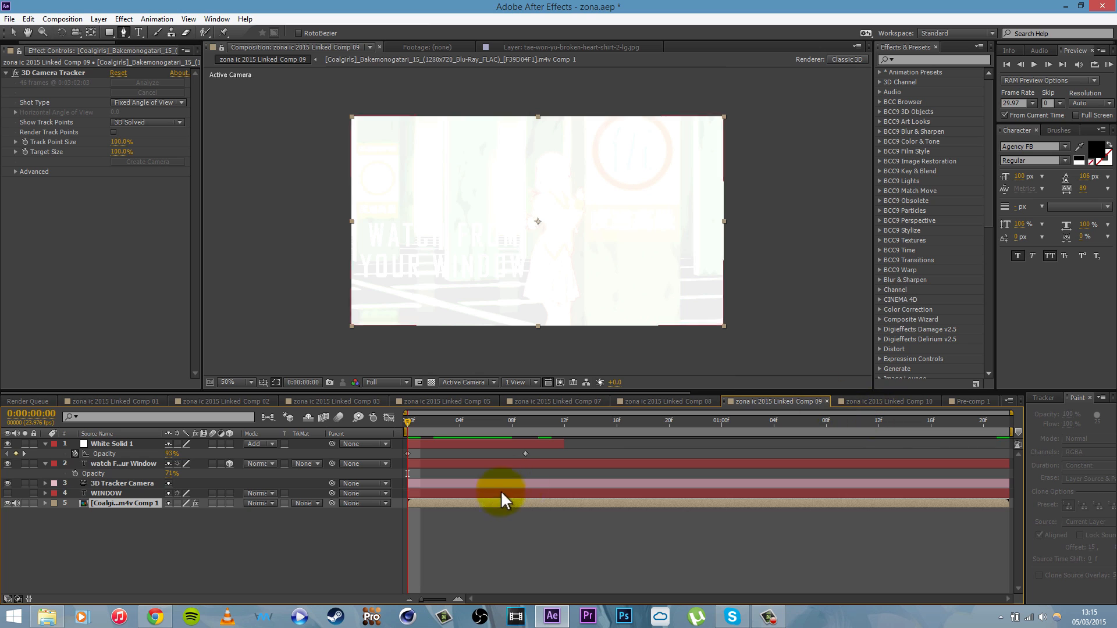
pyautogui.click(577, 422)
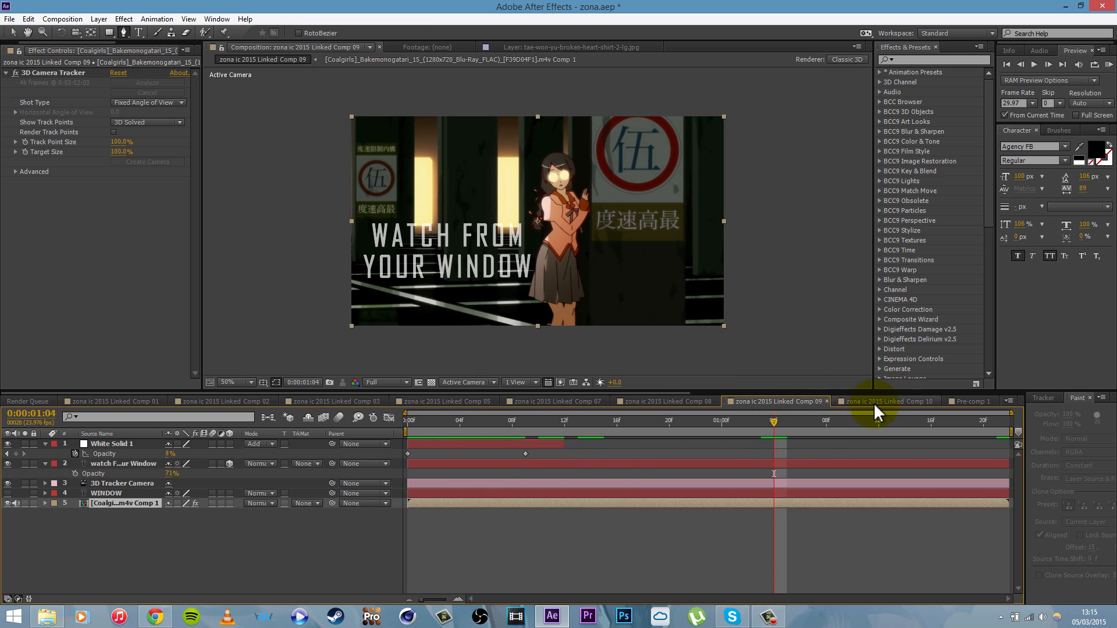
pyautogui.click(885, 402)
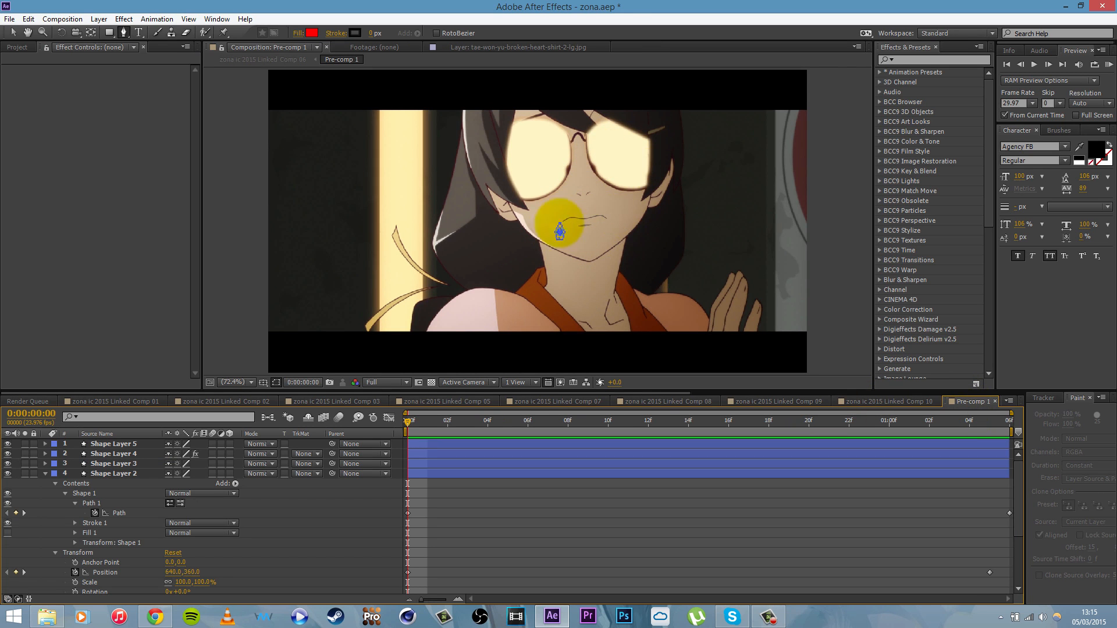
pyautogui.moveTo(559, 229); pyautogui.dragTo(523, 225)
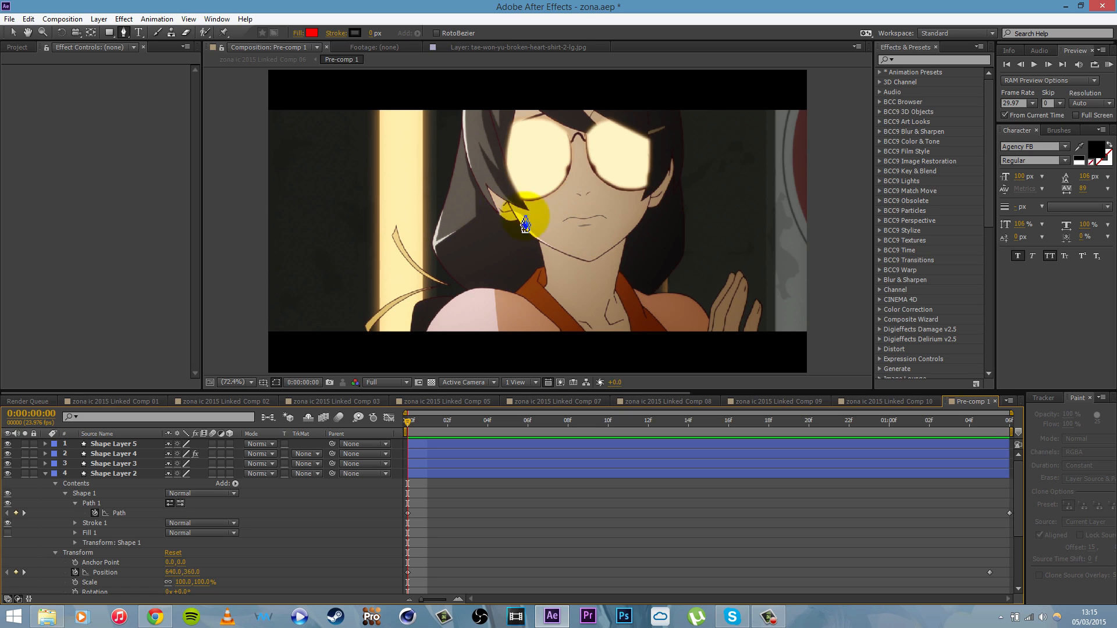
pyautogui.moveTo(524, 224); pyautogui.dragTo(567, 159)
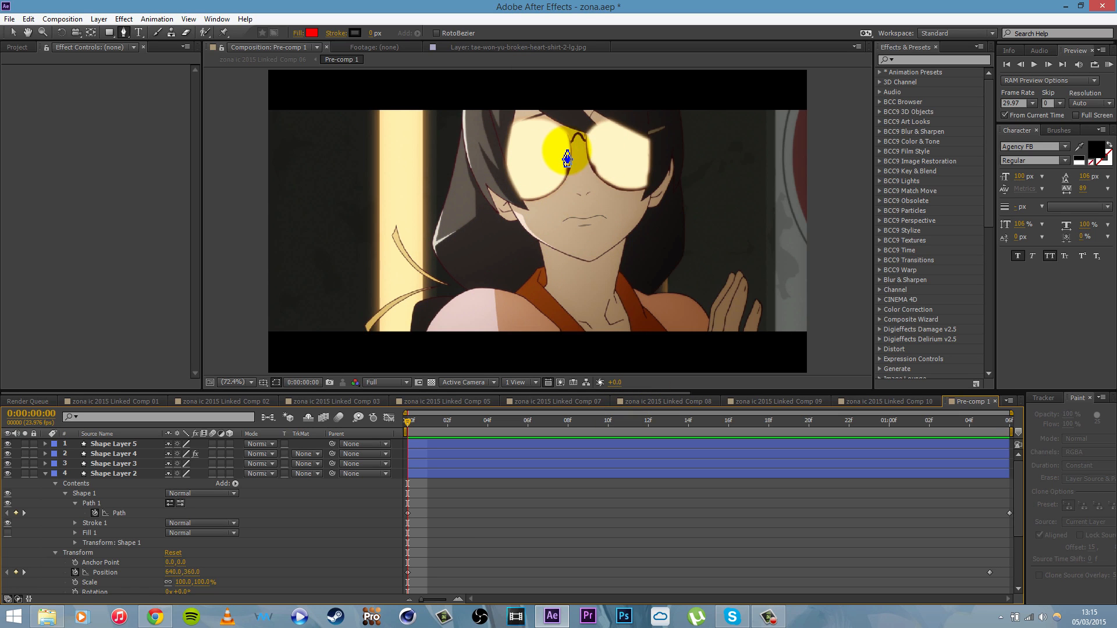
pyautogui.moveTo(568, 153); pyautogui.dragTo(577, 217)
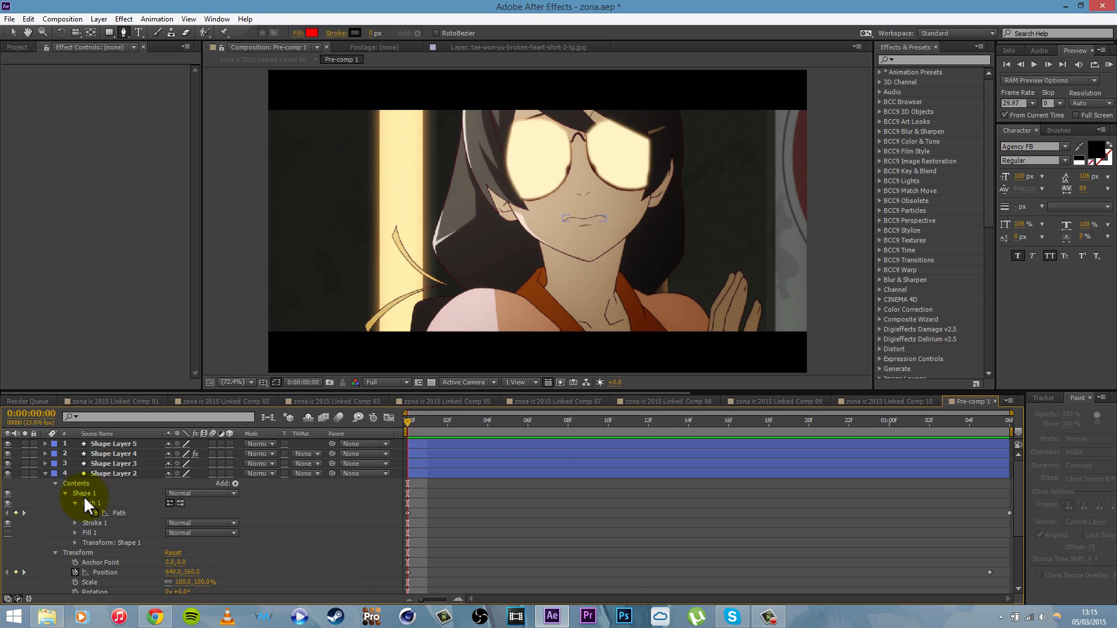
pyautogui.click(84, 496)
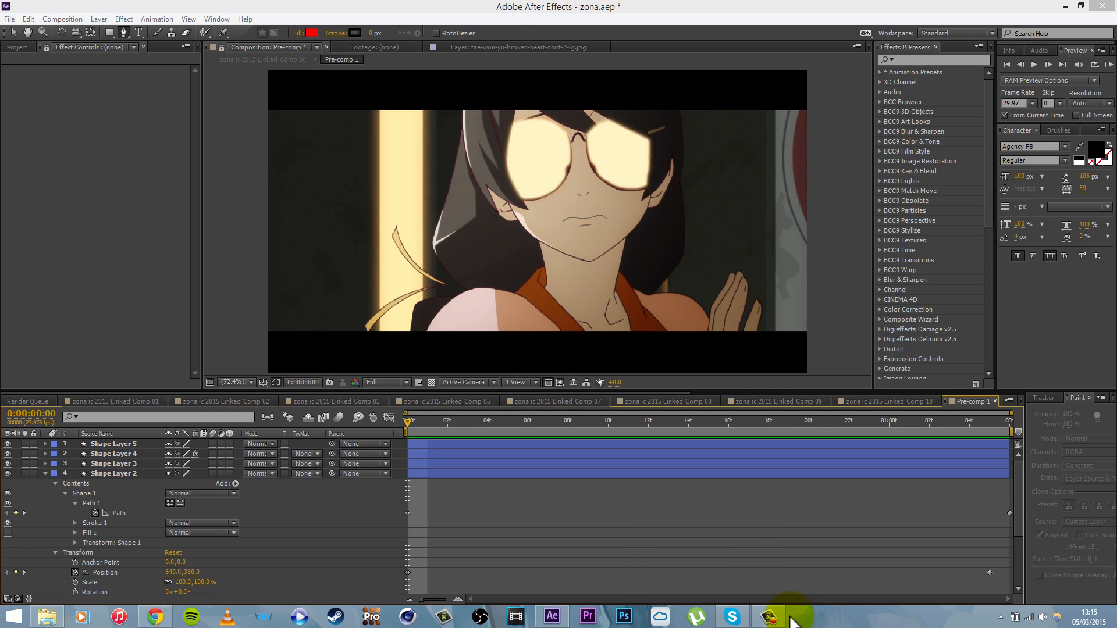
pyautogui.click(768, 617)
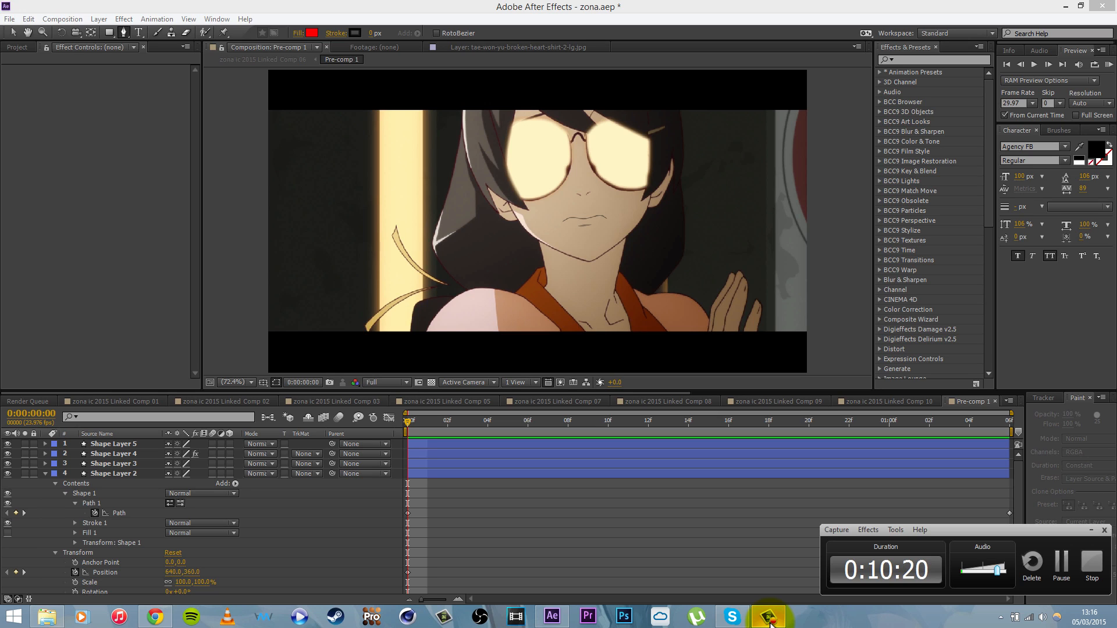
pyautogui.moveTo(882, 611)
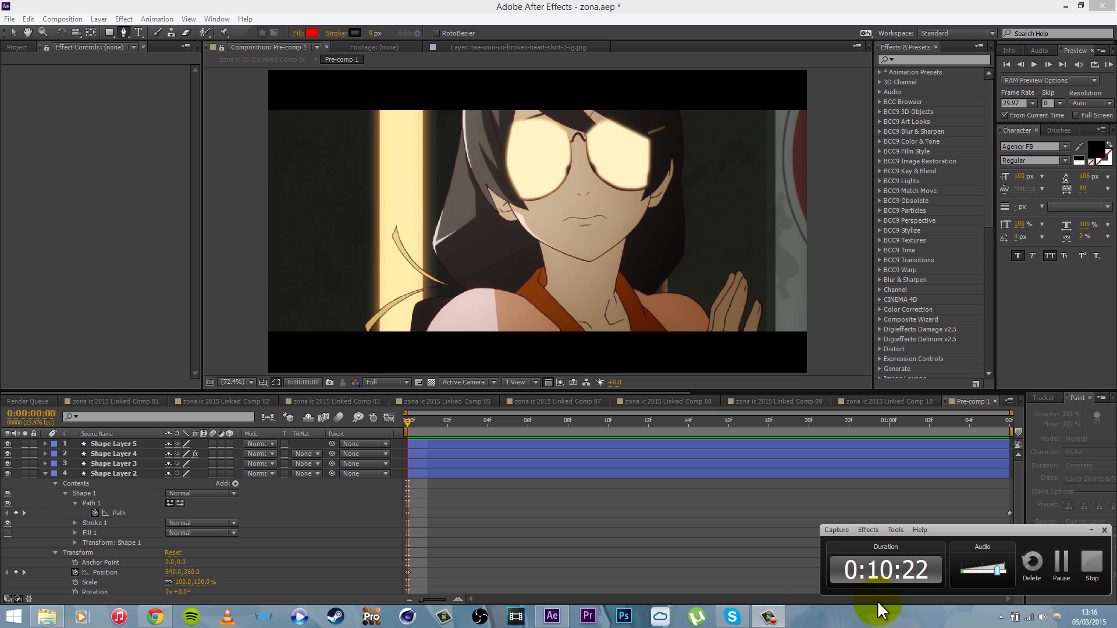